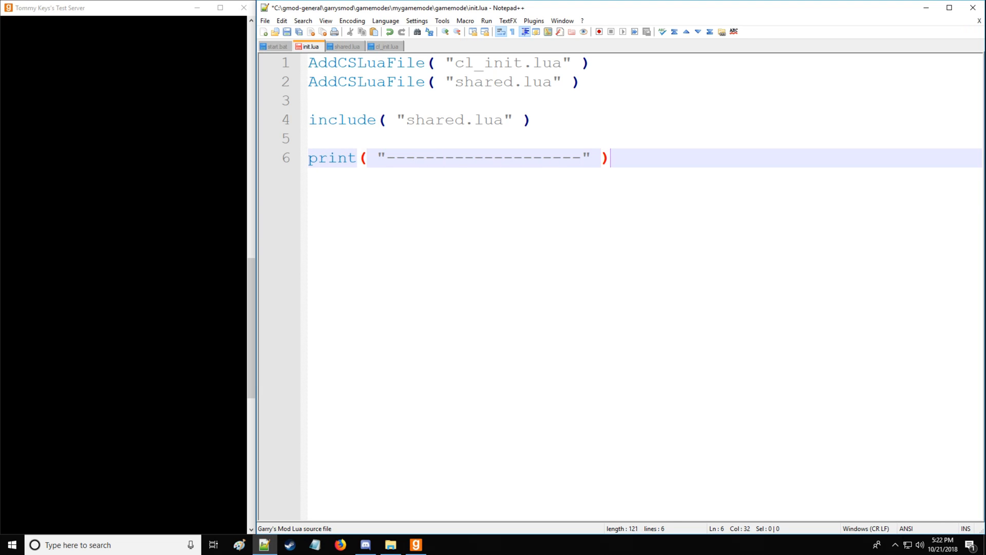
- Add an empty local function factorial( n ) ... end below the separator print line
{"action": "type", "text": "local function"}
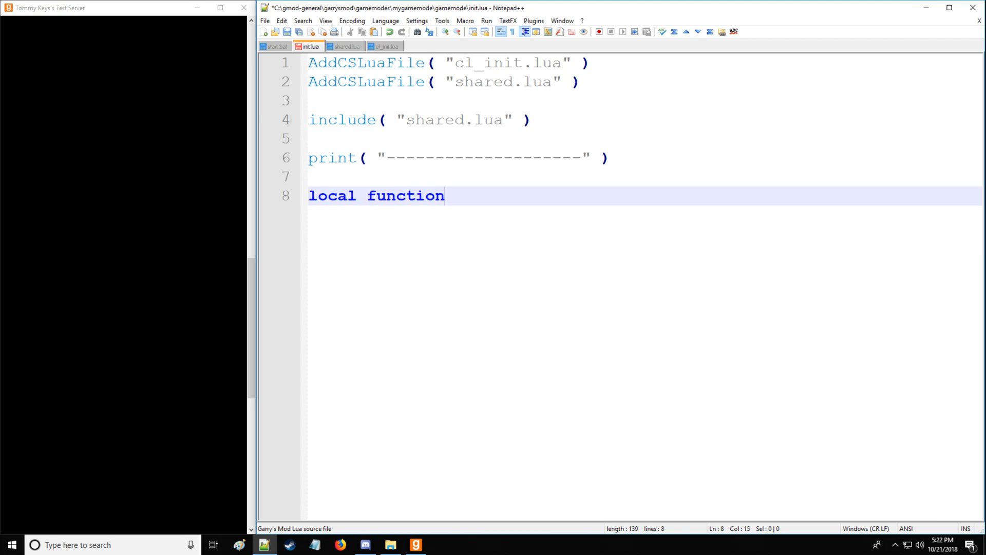
{"action": "type", "text": "factorial"}
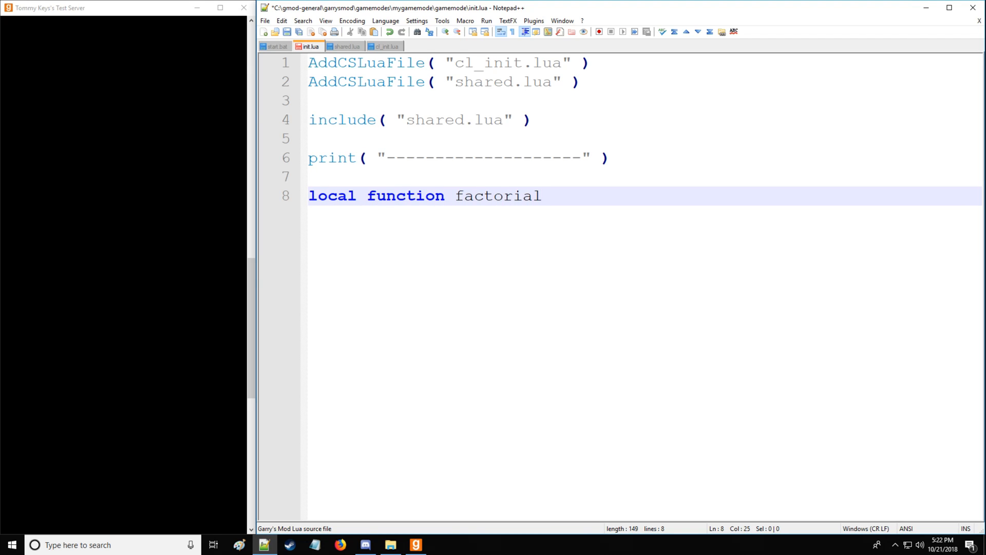
{"action": "type", "text": "( n )"}
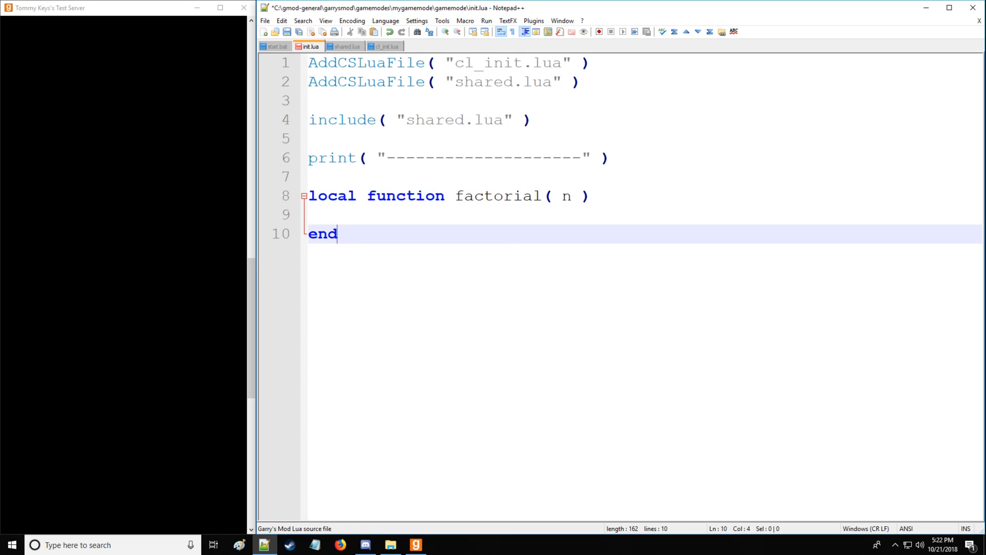
- Jot a temporary note !3 = 3*2*1 illustrating the factorial
{"action": "type", "text": "!3"}
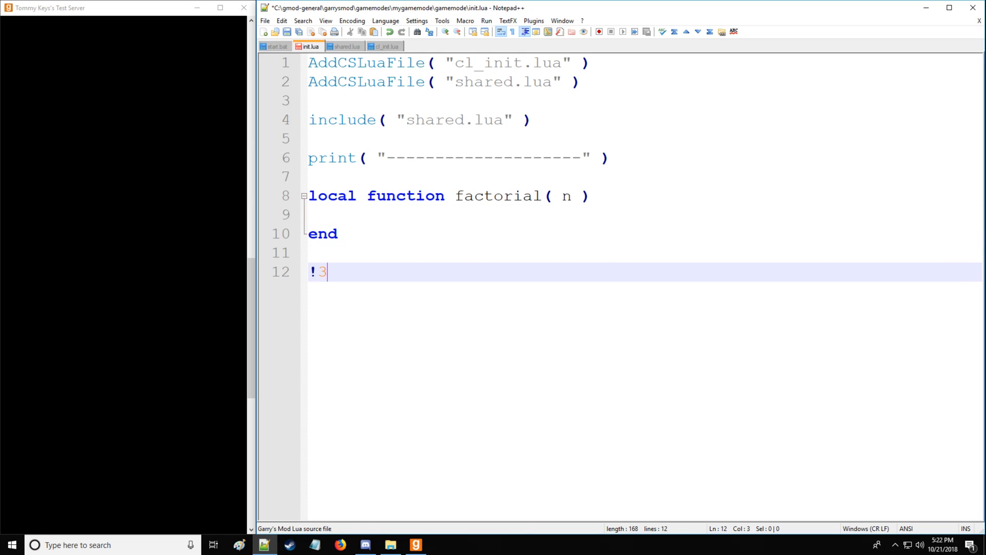
{"action": "type", "text": "= 3"}
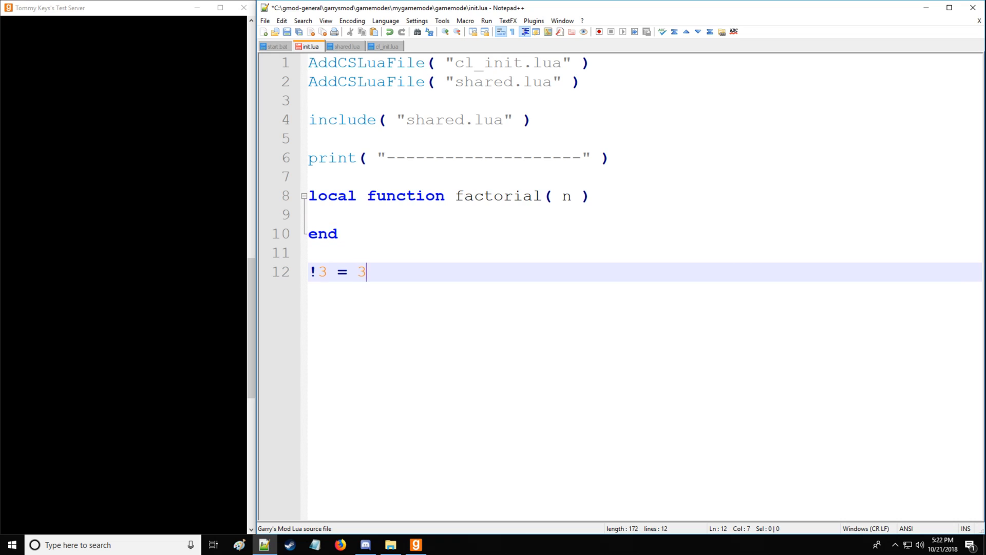
{"action": "type", "text": "*2*"}
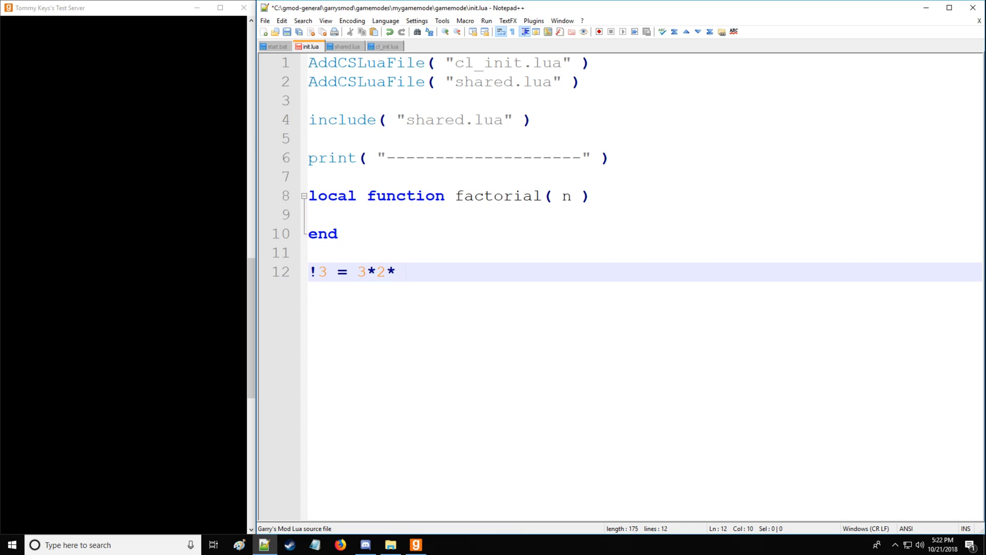
{"action": "type", "text": "1"}
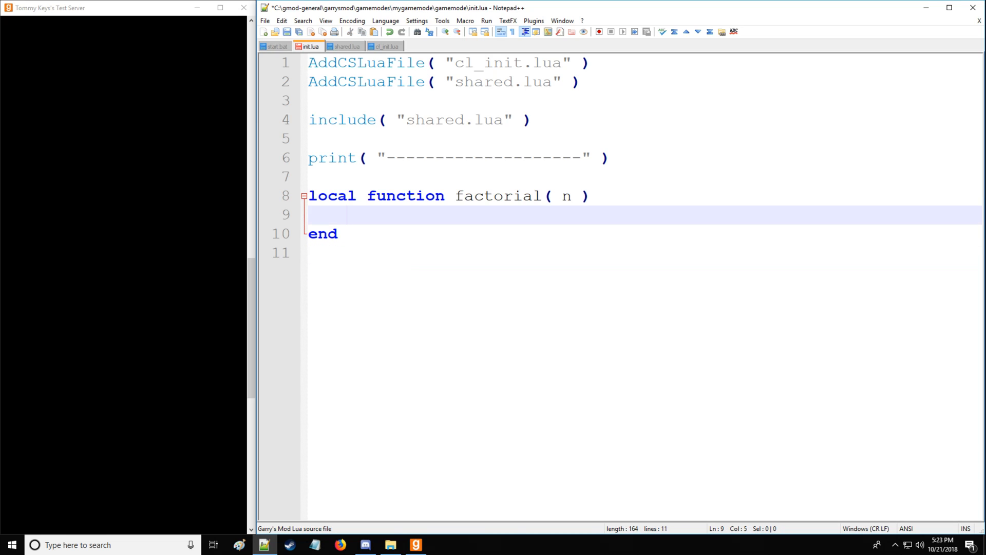
- Make factorial return 1 when n == 0
{"action": "type", "text": "if n =="}
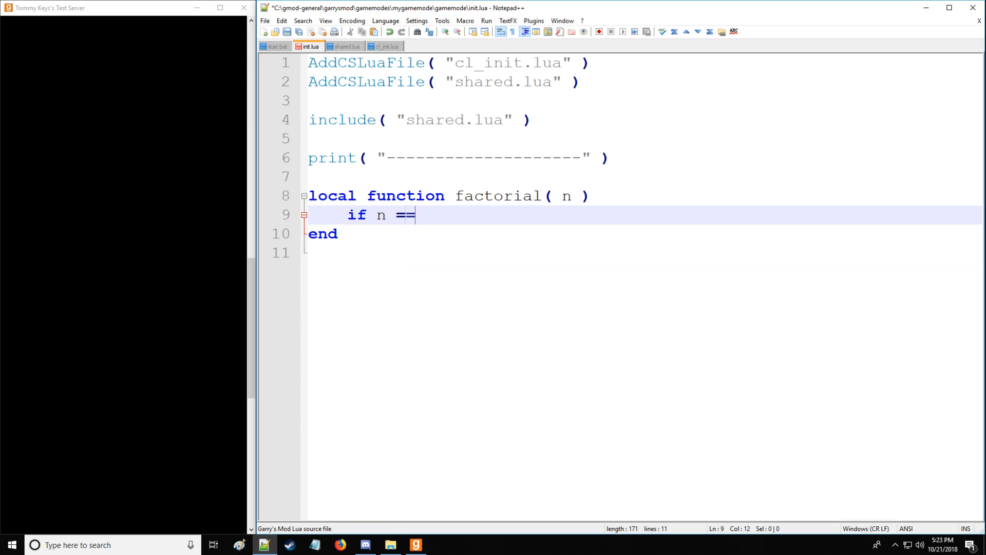
{"action": "type", "text": "0 then"}
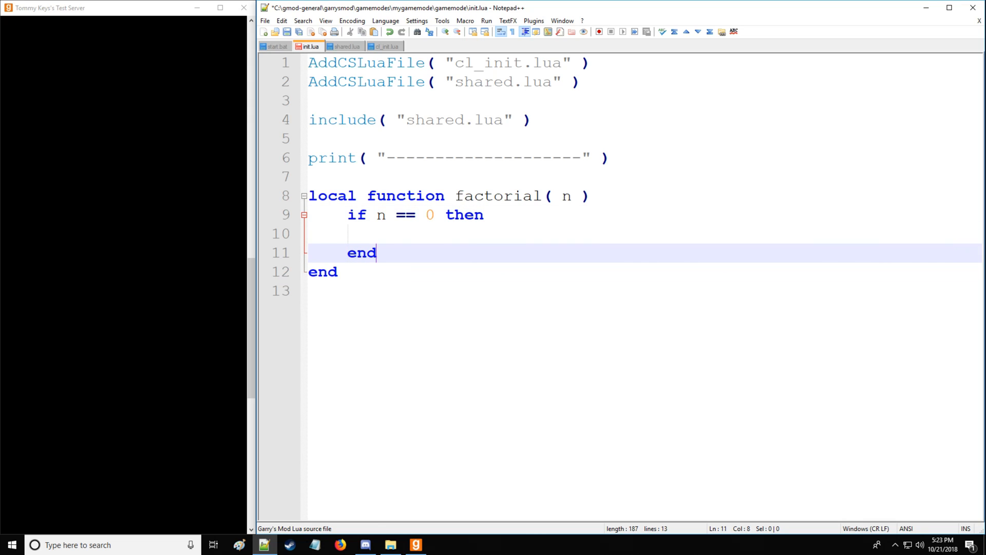
{"action": "type", "text": "ret"}
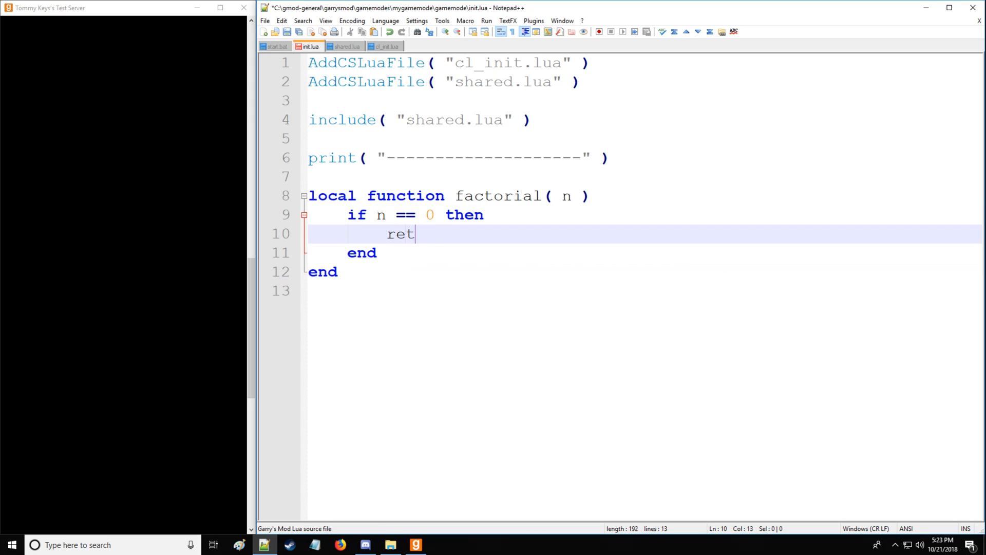
{"action": "type", "text": "urn 1"}
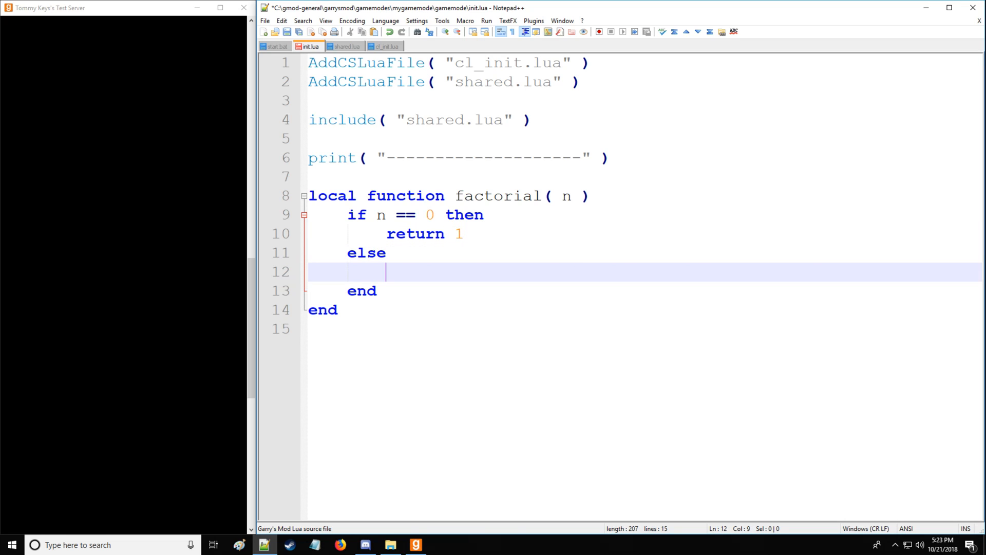
- Otherwise return n * factorial( n - 1 ), completing the recursion
{"action": "type", "text": "return n"}
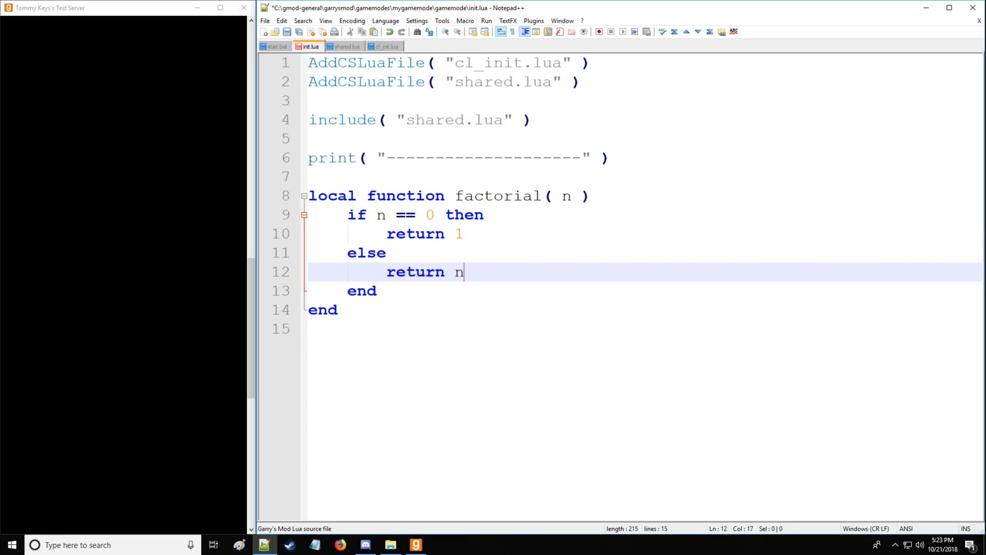
{"action": "type", "text": "* f"}
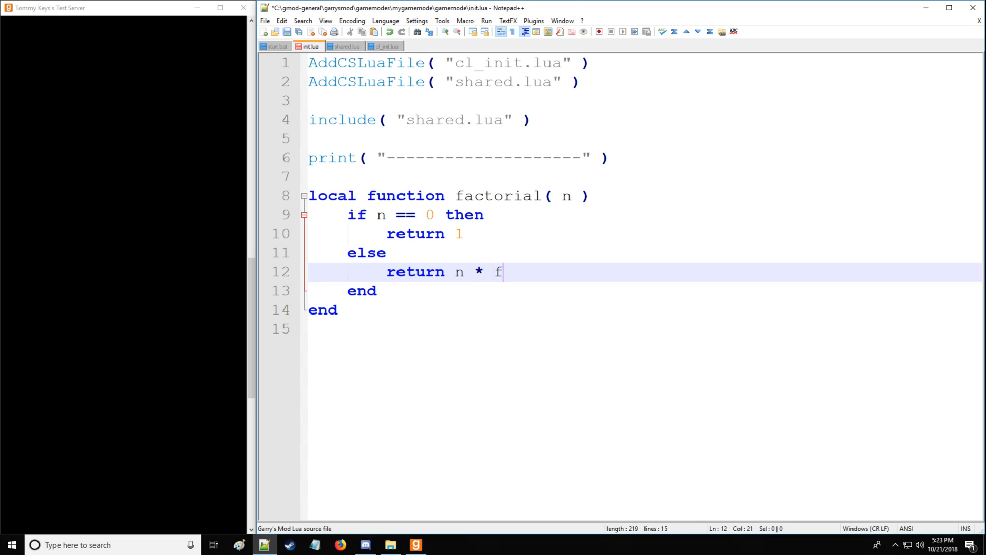
{"action": "type", "text": "actorial(n -"}
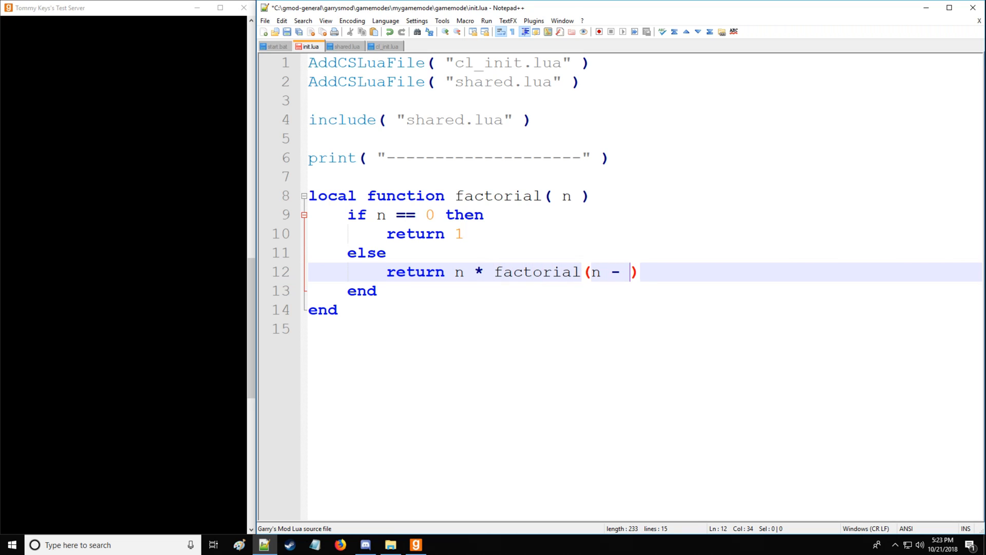
{"action": "type", "text": "1"}
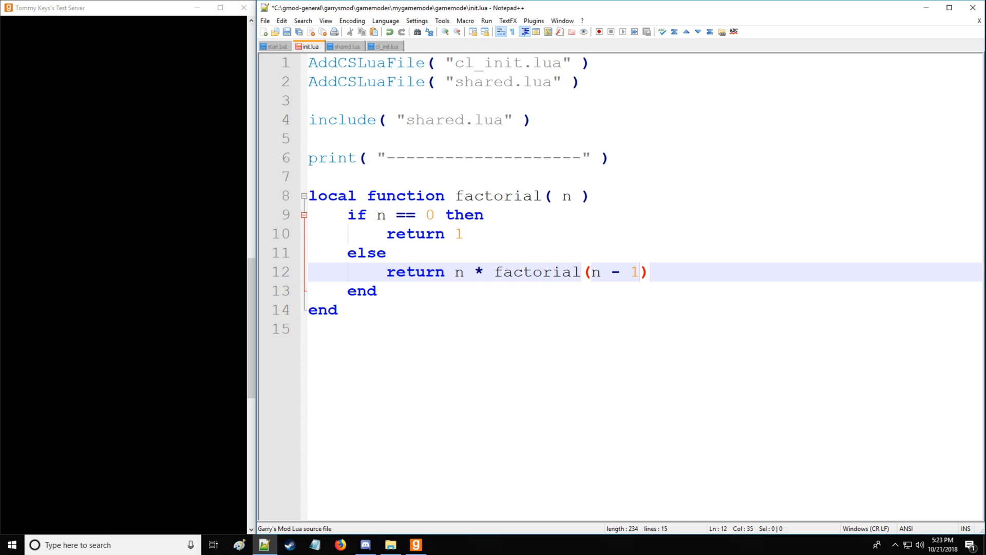
{"action": "double_click", "coordinate": [538, 271]}
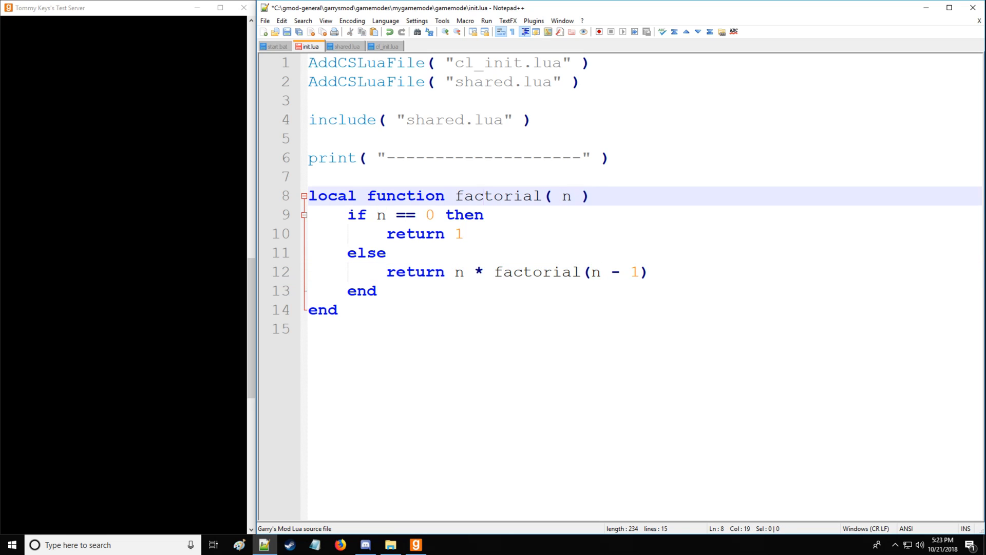
{"action": "double_click", "coordinate": [564, 195]}
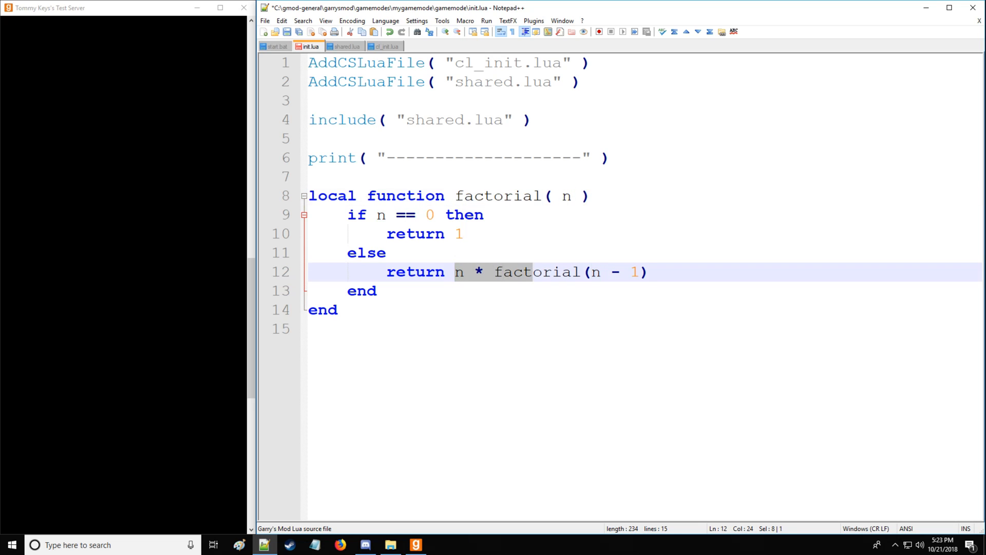
{"action": "left_click", "coordinate": [444, 271]}
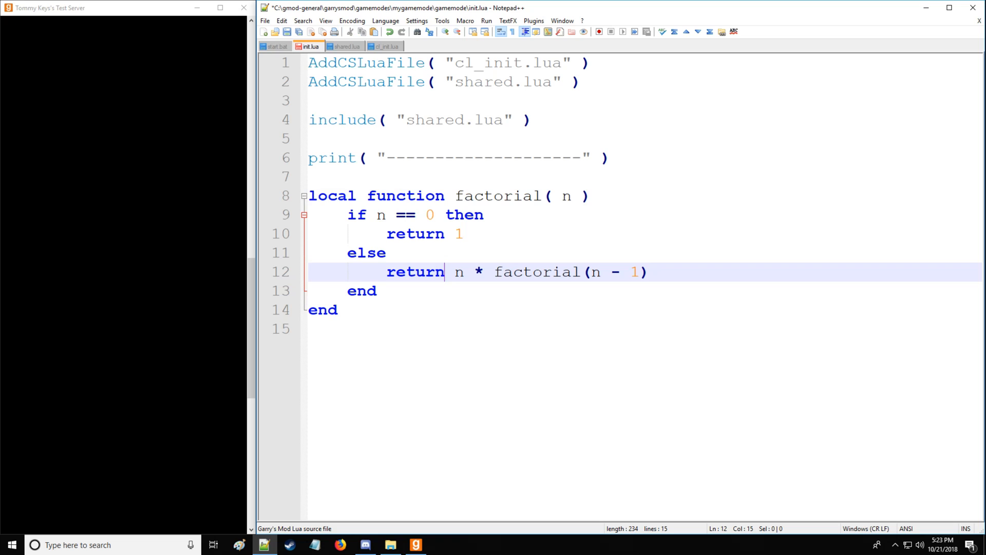
{"action": "double_click", "coordinate": [567, 195]}
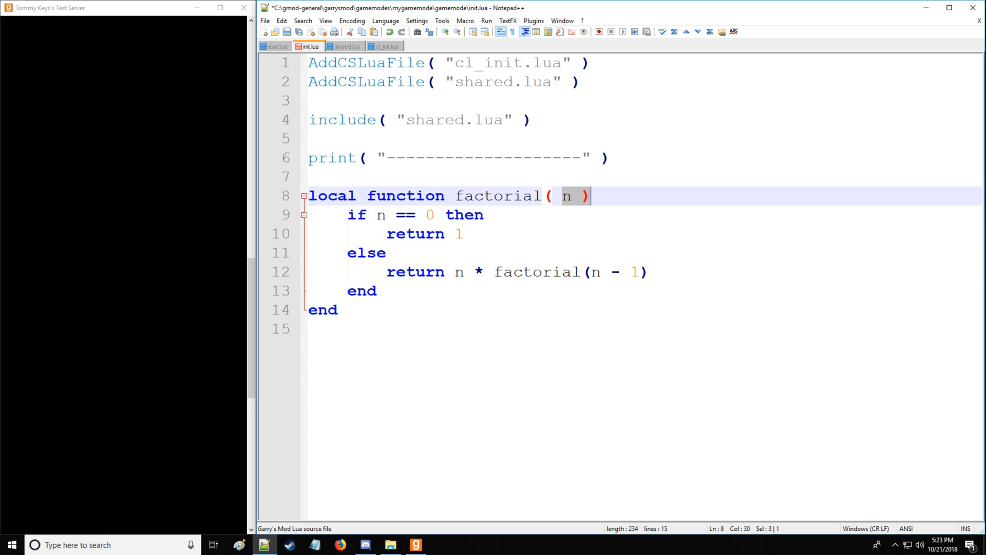
{"action": "left_click", "coordinate": [389, 271]}
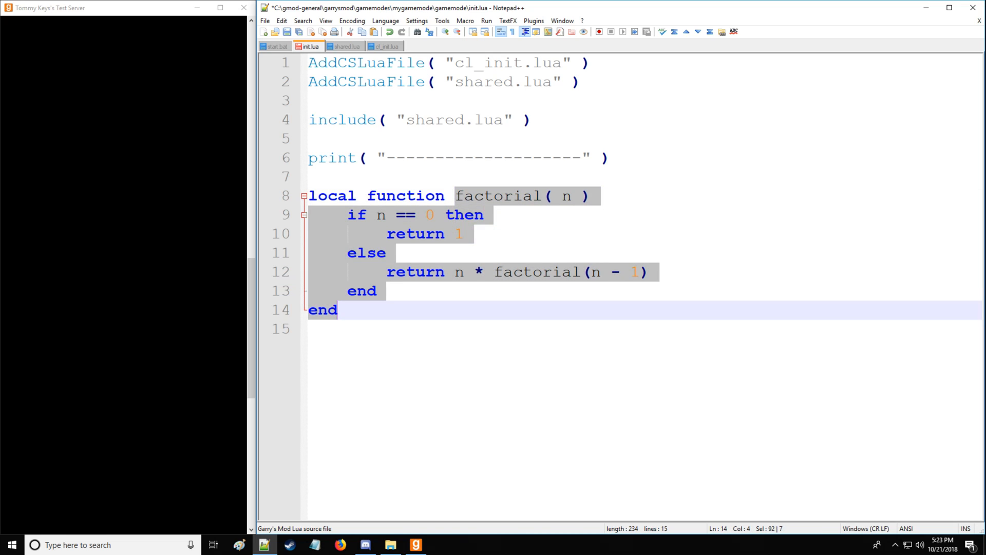
{"action": "left_click", "coordinate": [523, 196]}
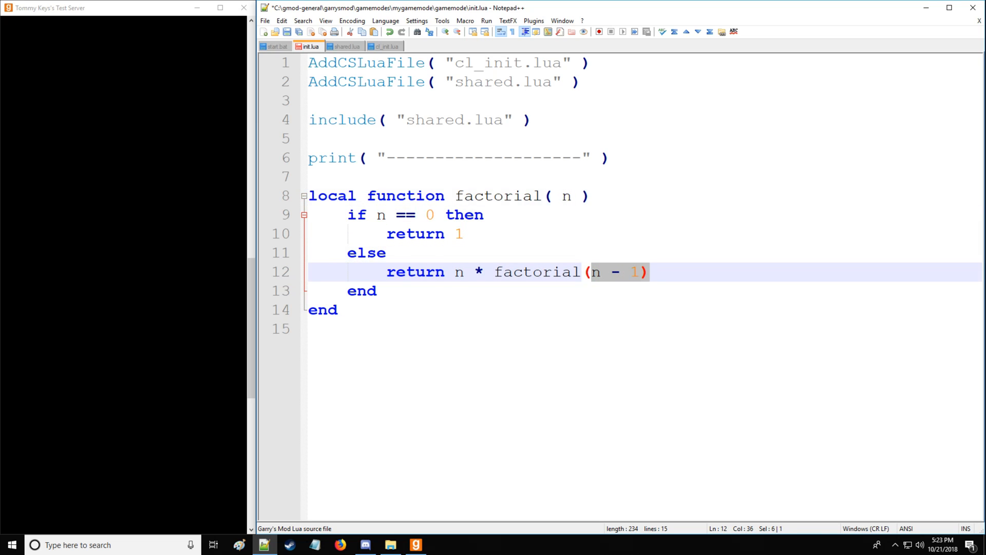
{"action": "left_click", "coordinate": [484, 272]}
{"action": "type", "text": "print( "}
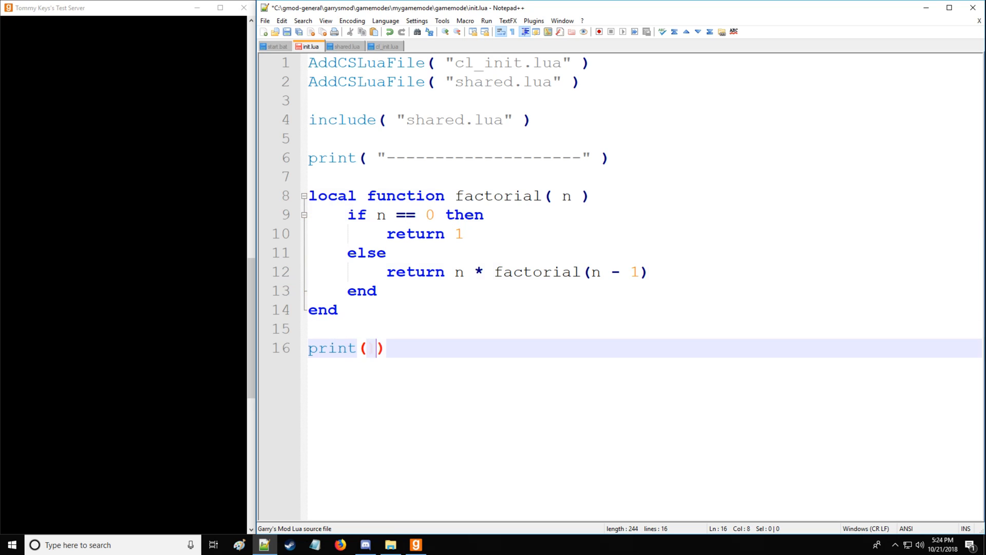
- Print factorial(3), then 4, 5 and 6, saving so the console shows 6, 24, 120, 720
{"action": "type", "text": "factorial(3"}
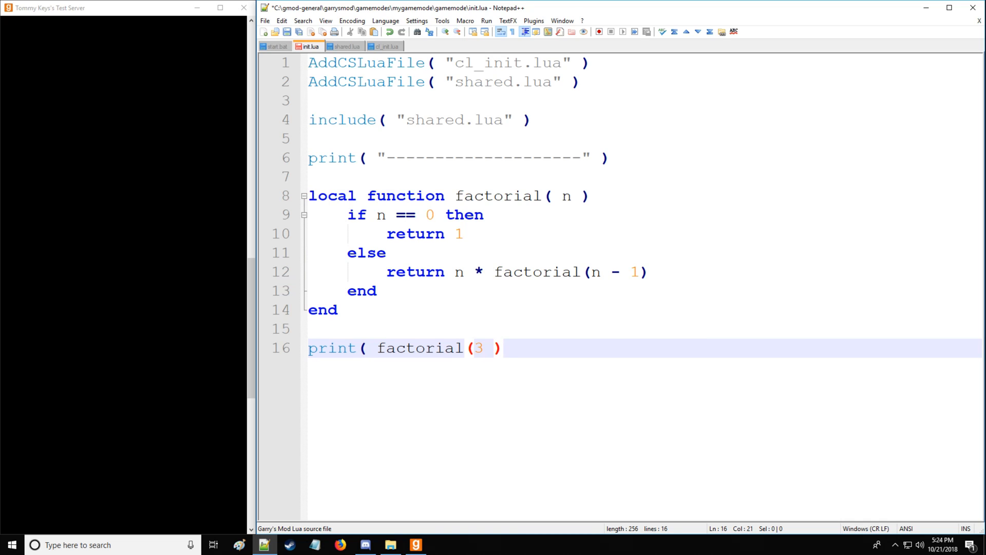
{"action": "key", "text": "Backspace"}
{"action": "type", "text": ")"}
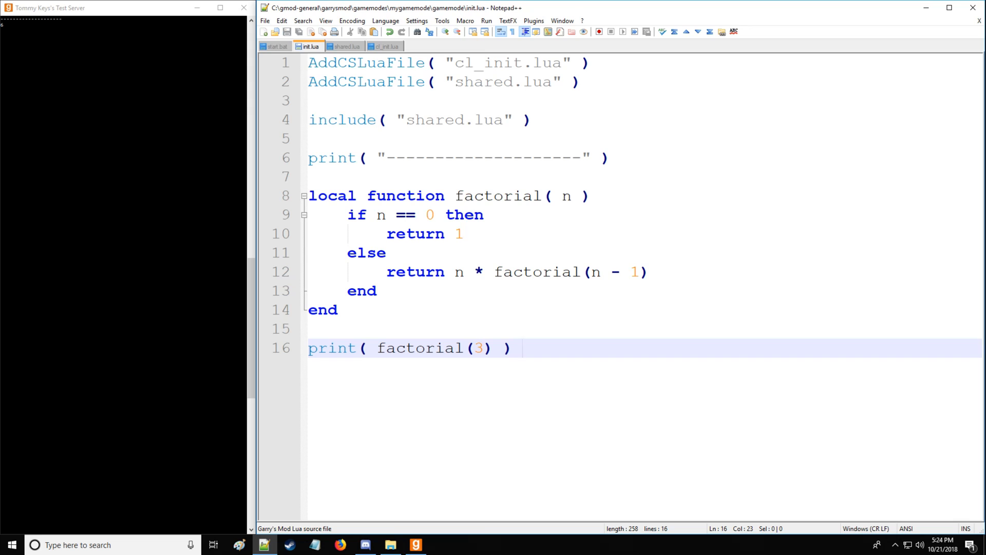
{"action": "type", "text": "4"}
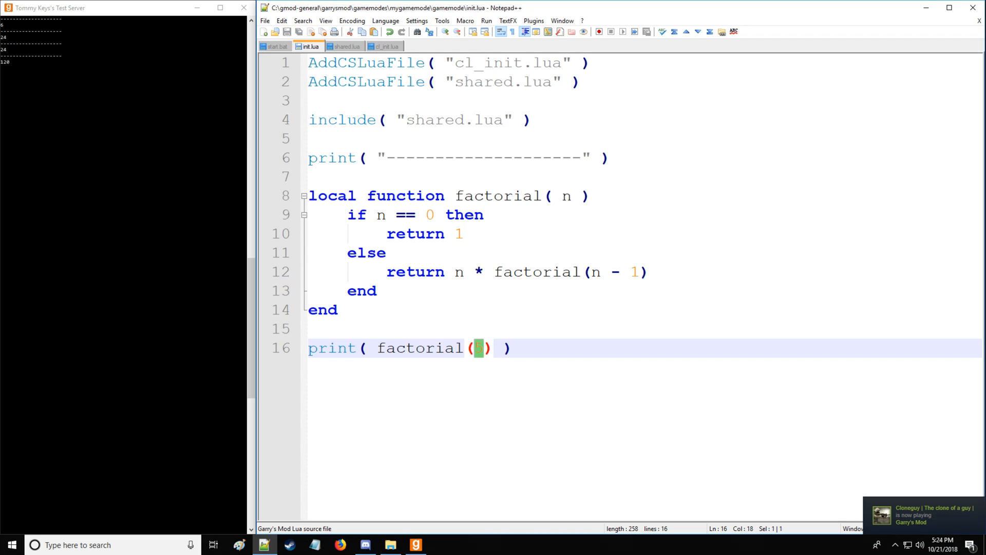
{"action": "type", "text": "6"}
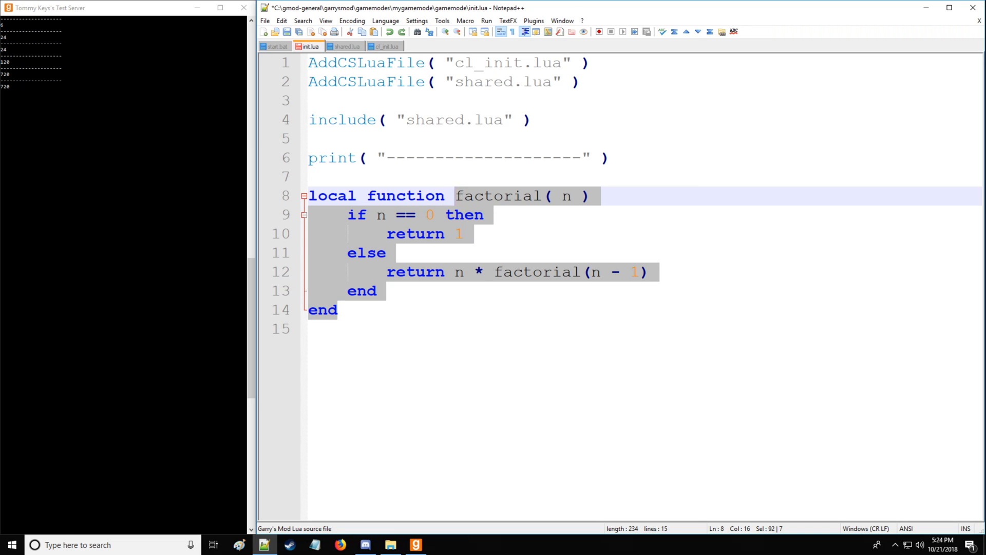
- Replace factorial with a LoadFiles( filePath, lastFolder ) function header
{"action": "type", "text": "LoadFiles"}
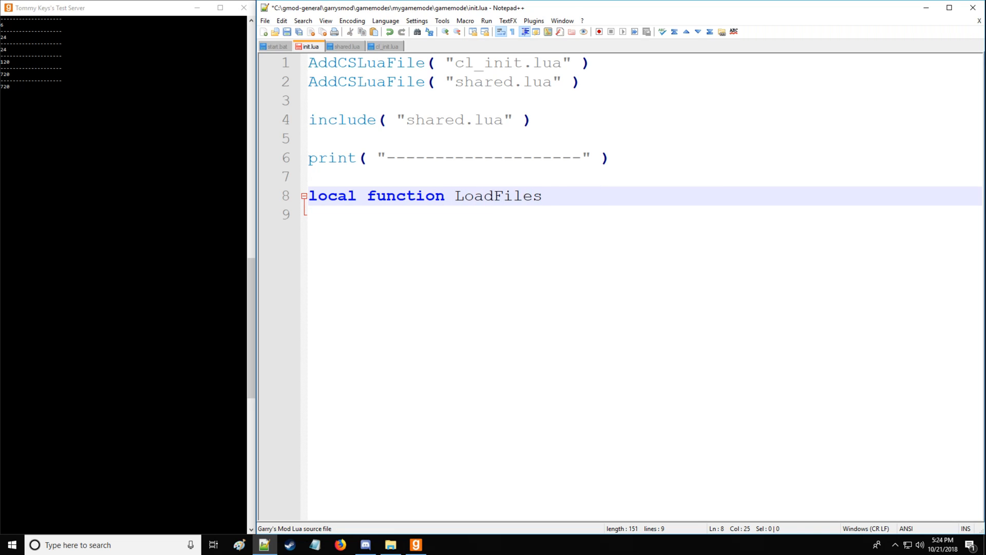
{"action": "type", "text": "() file"}
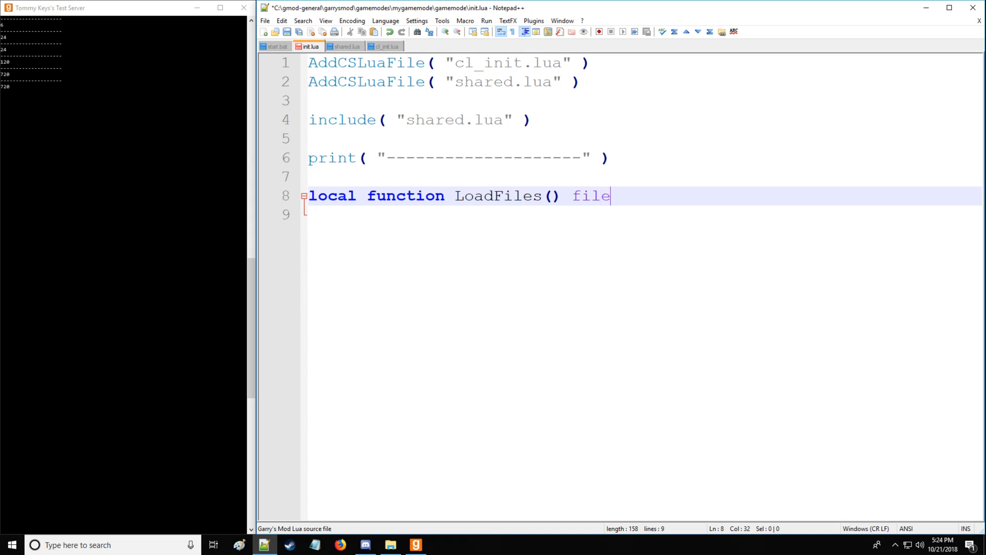
{"action": "type", "text": "f"}
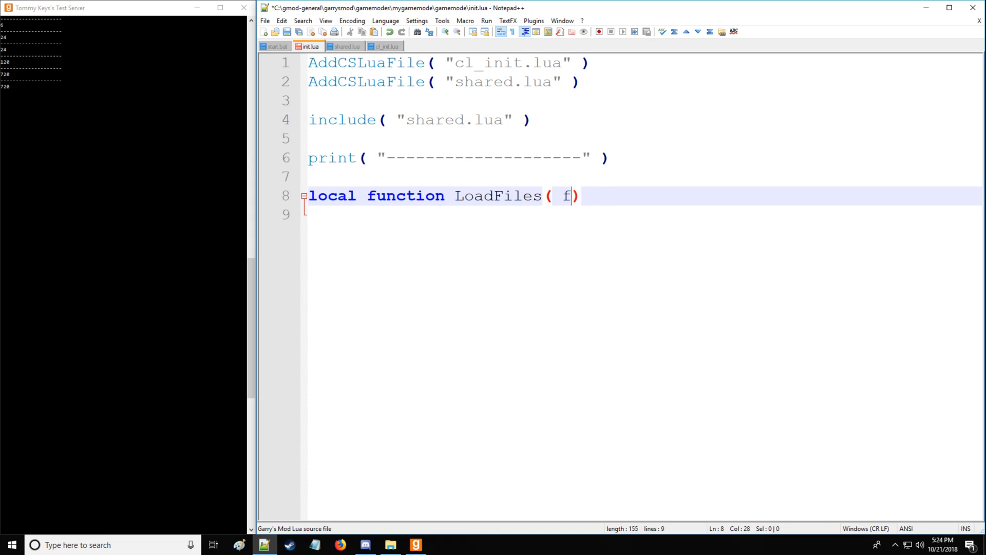
{"action": "type", "text": "ilePath,"}
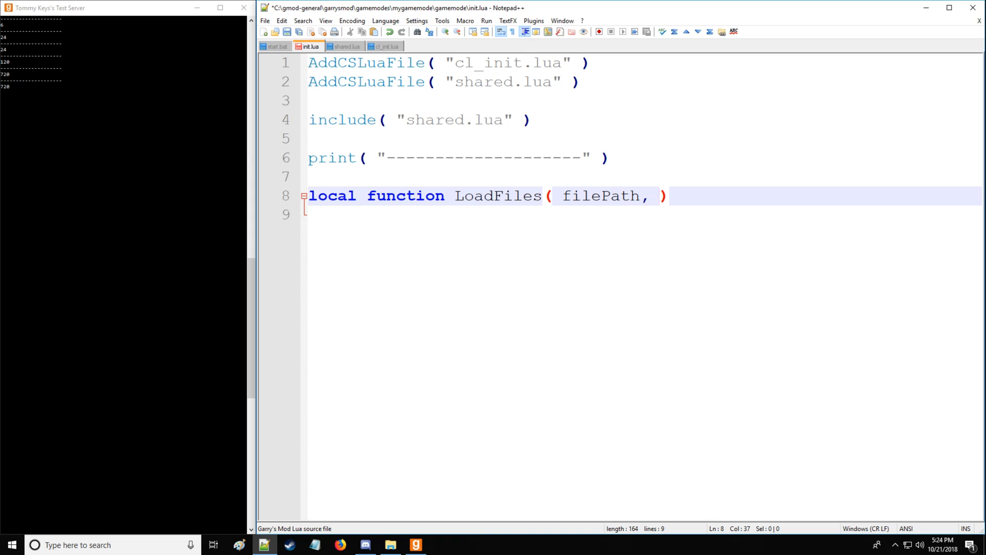
{"action": "type", "text": "lastFolder"}
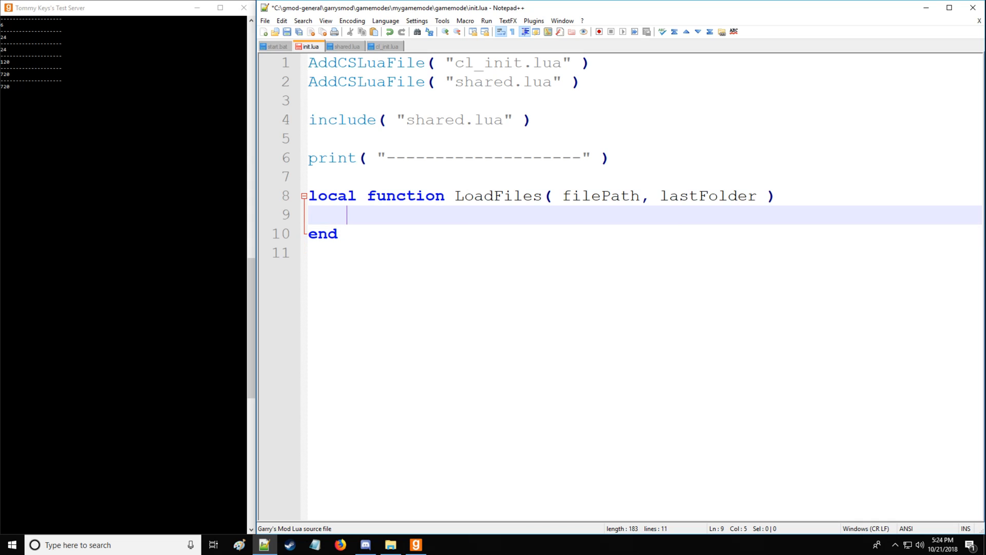
- Look up local files, folders = file.Find( filePath .. "/*", "GAME" )
{"action": "type", "text": "local file"}
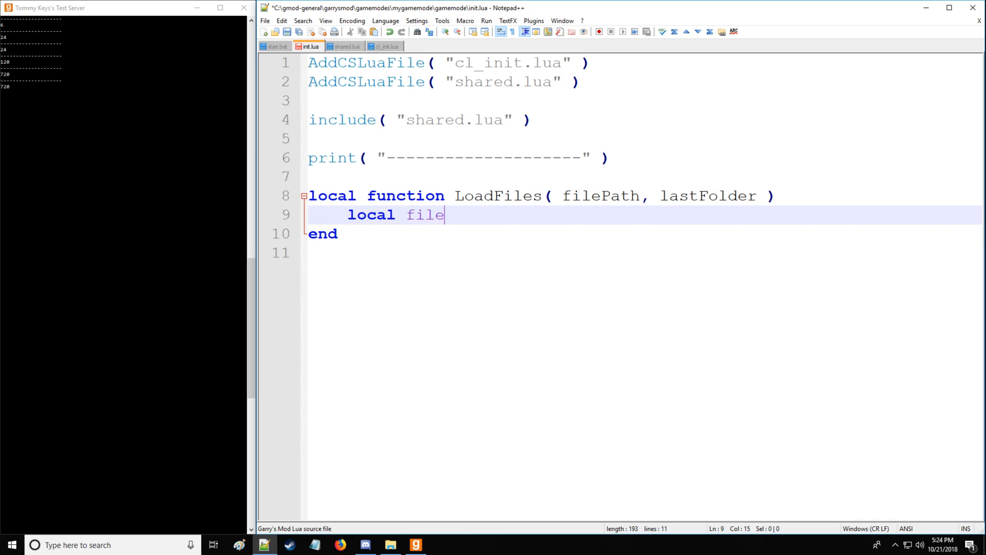
{"action": "type", "text": "s, folders"}
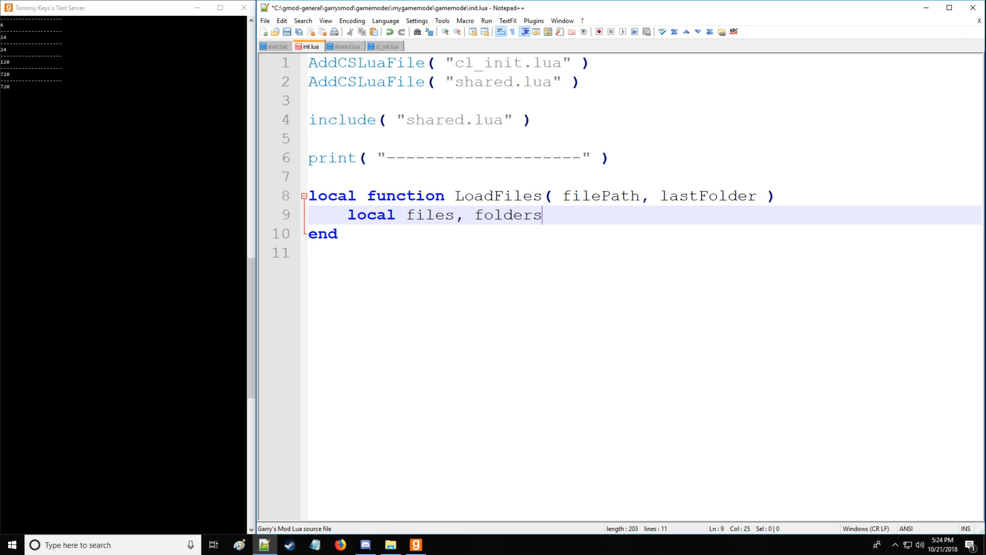
{"action": "type", "text": "= file."}
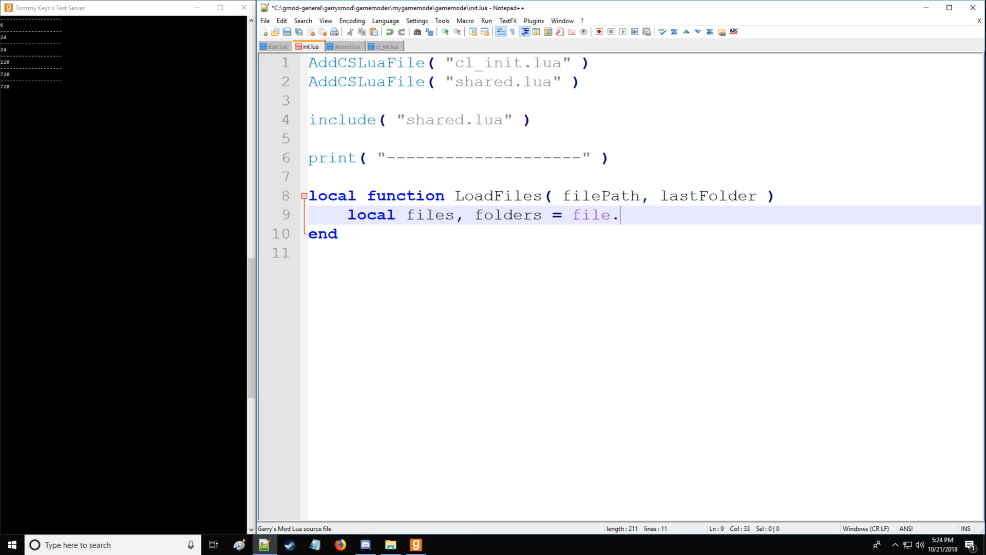
{"action": "type", "text": "P"}
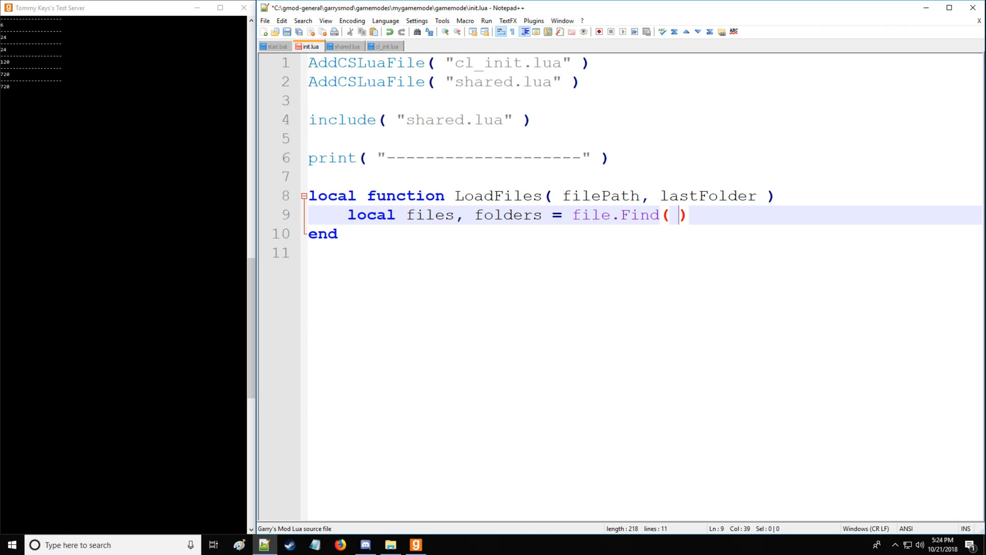
{"action": "type", "text": "filePath .."}
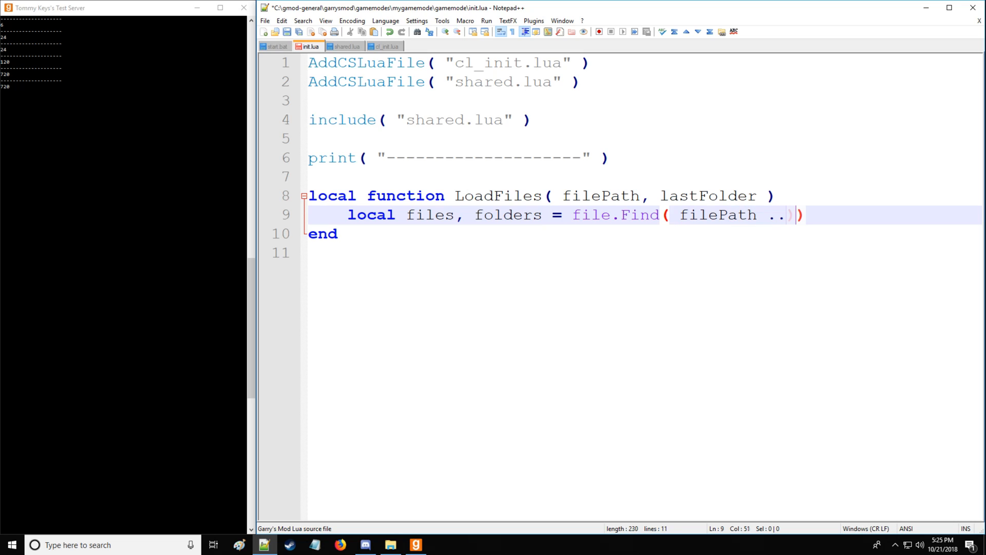
{"action": "type", "text": "\"/*\""}
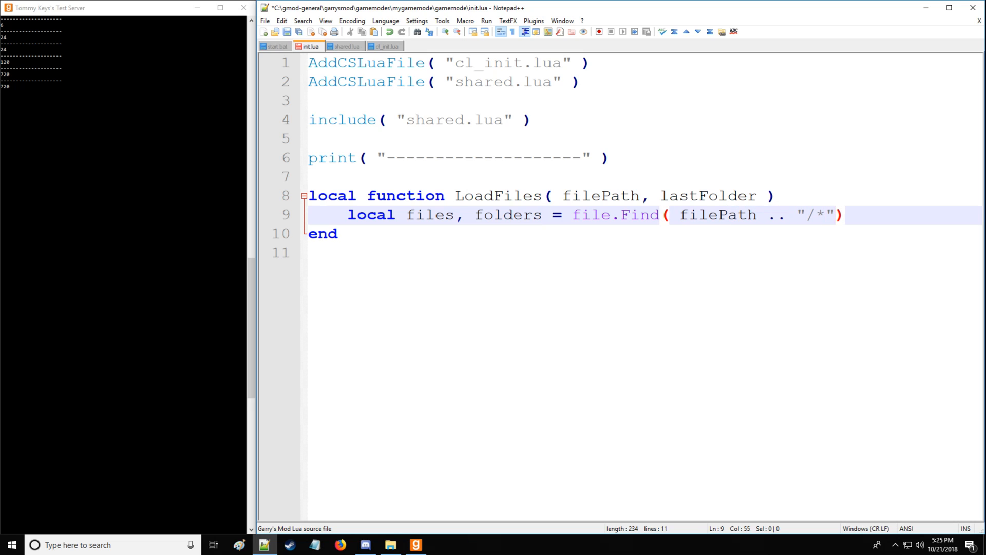
{"action": "type", "text": ", \"\""}
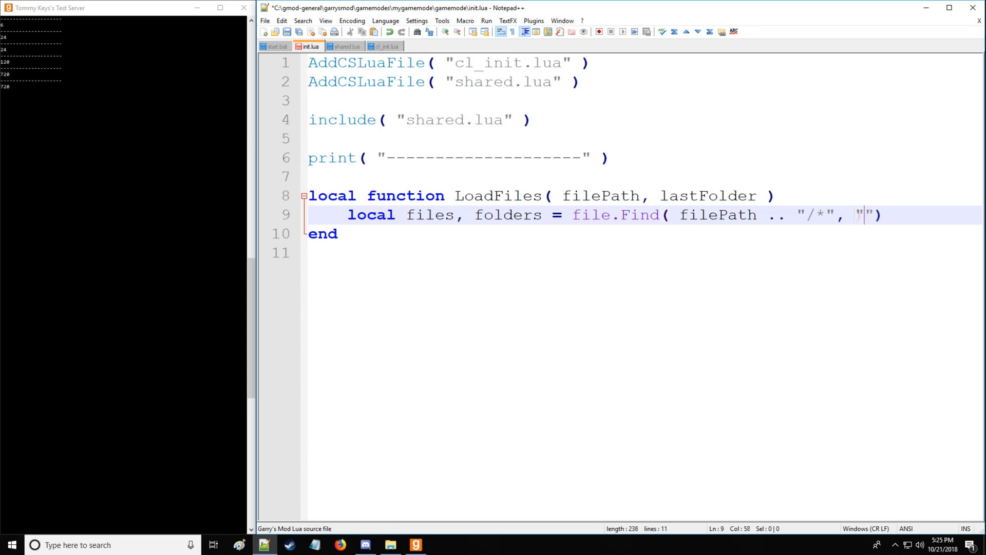
{"action": "type", "text": "GAME"}
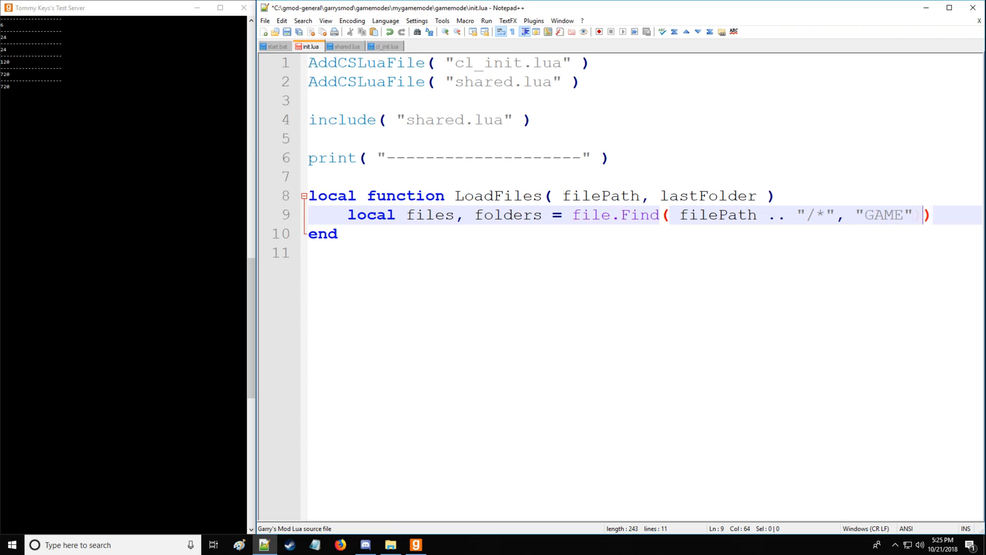
{"action": "key", "text": "Enter"}
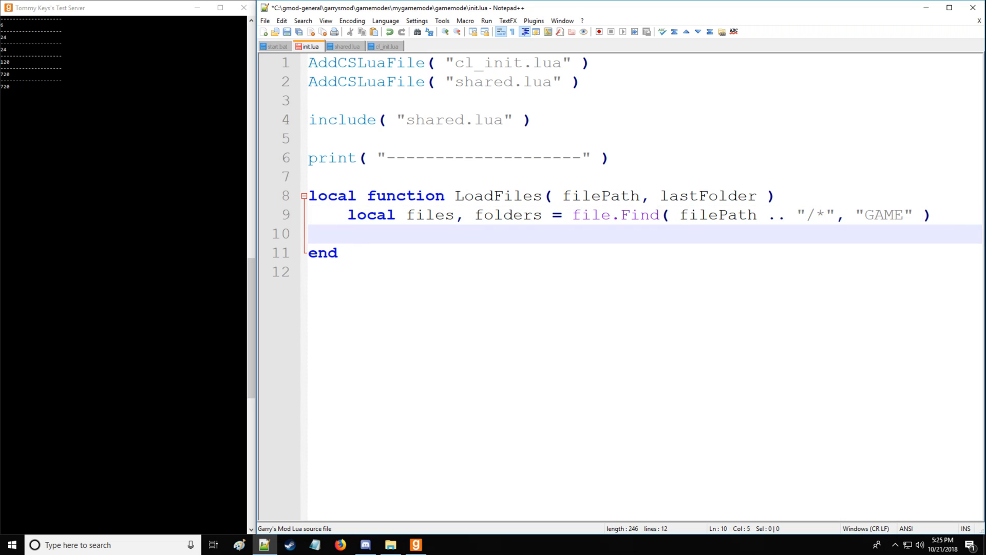
- Begin an empty for k, File in pairs( files ) do ... end loop
{"action": "type", "text": "for"}
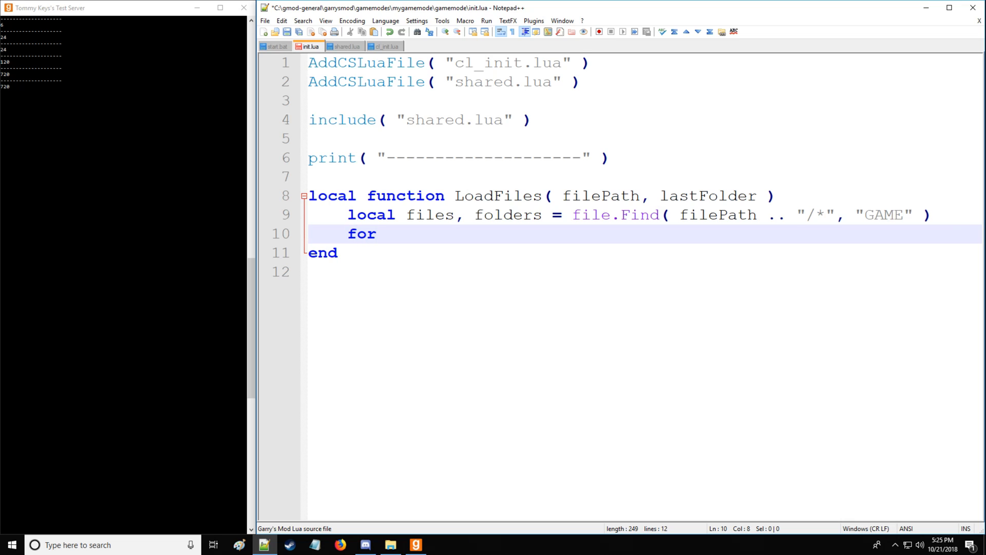
{"action": "left_click", "coordinate": [390, 545]}
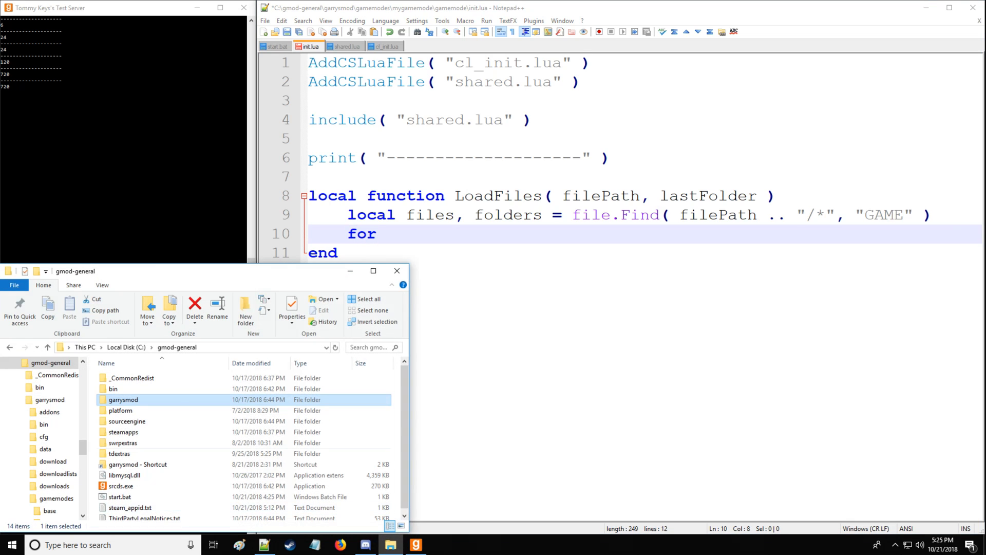
{"action": "double_click", "coordinate": [123, 400]}
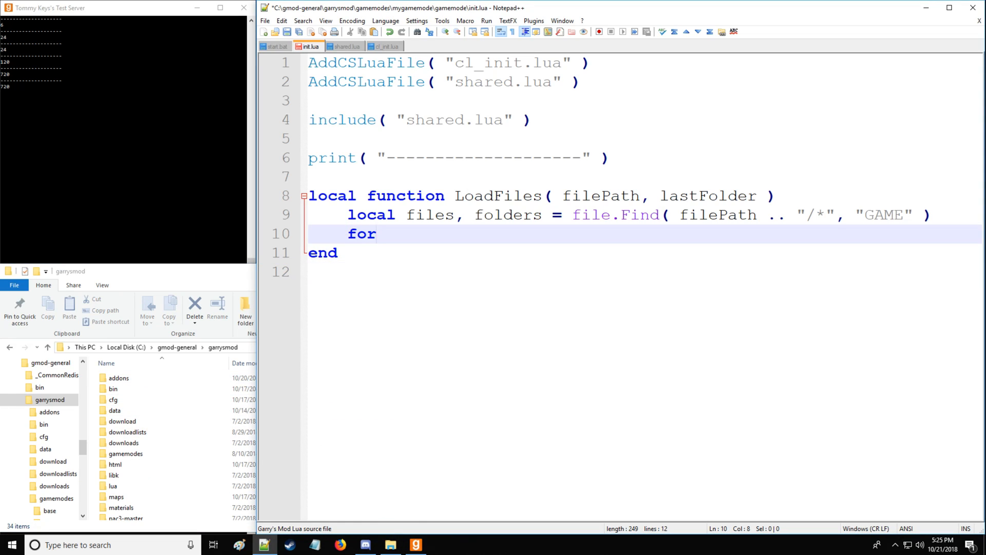
{"action": "type", "text": "k,"}
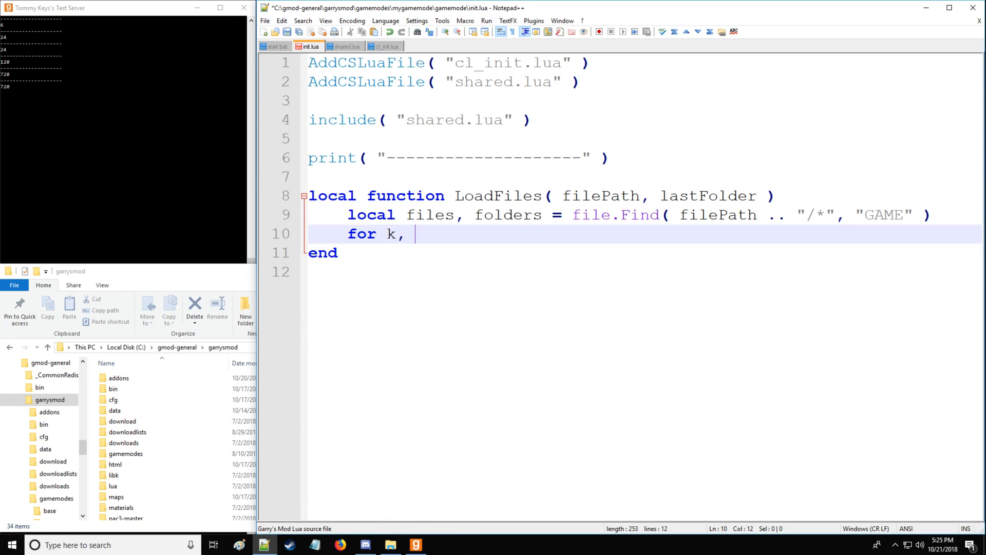
{"action": "type", "text": "F"}
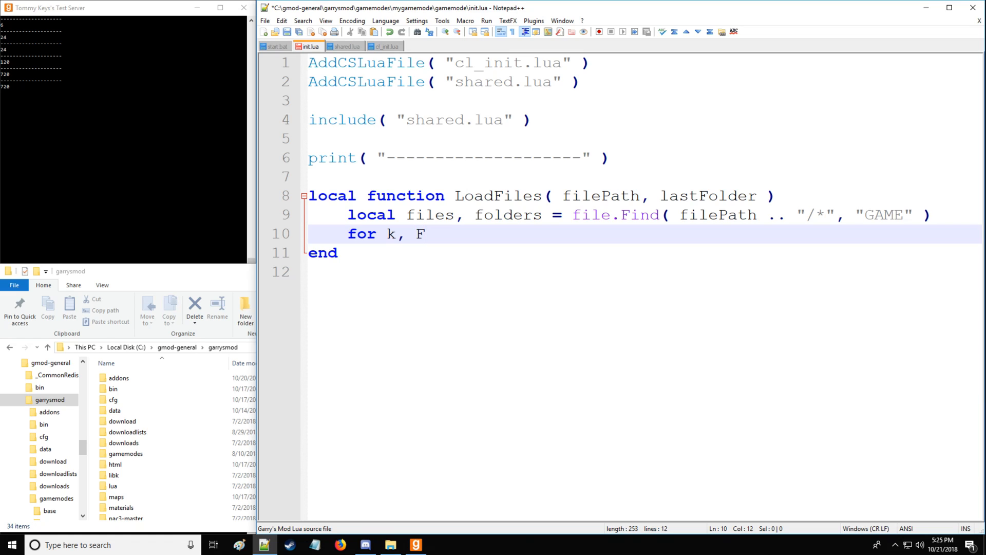
{"action": "type", "text": "ile in"}
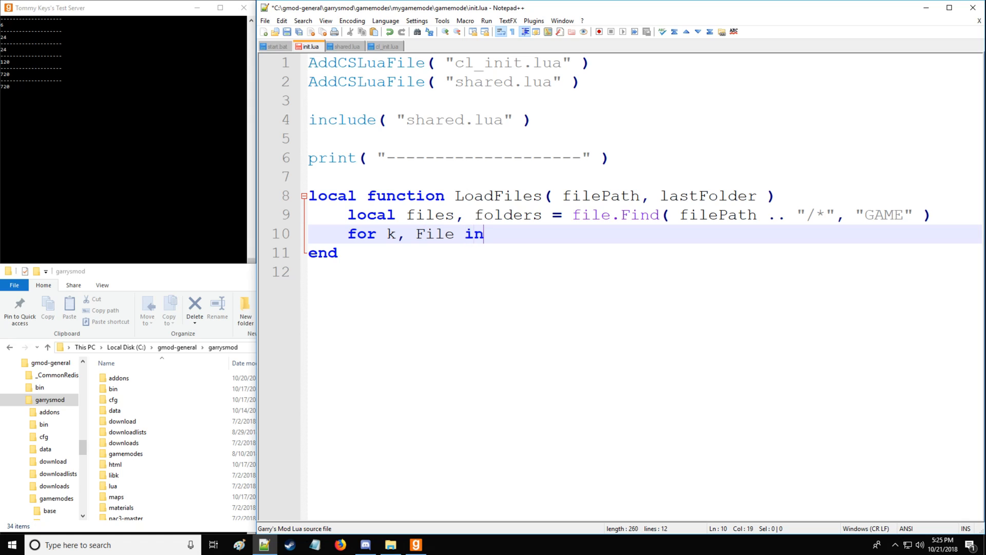
{"action": "type", "text": "pairs("}
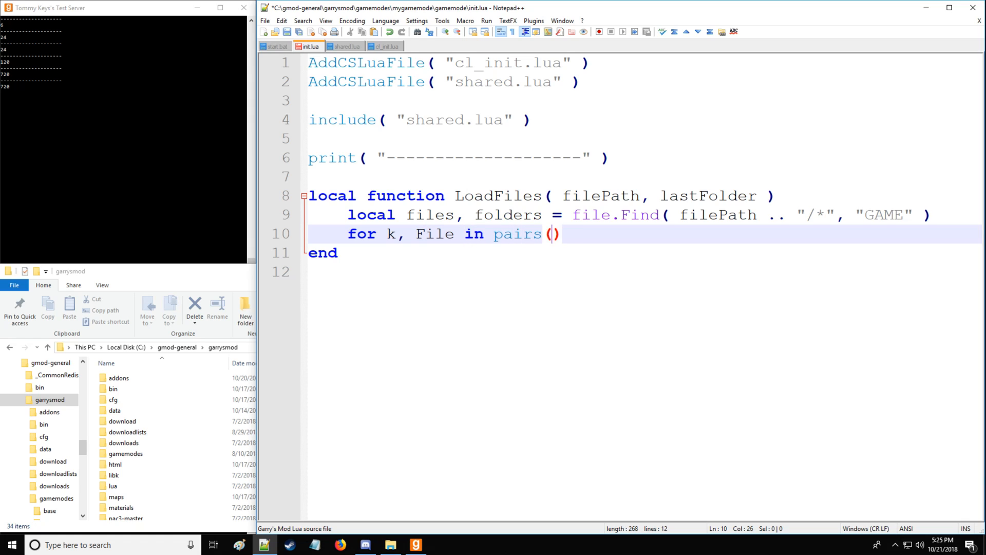
{"action": "type", "text": "files"}
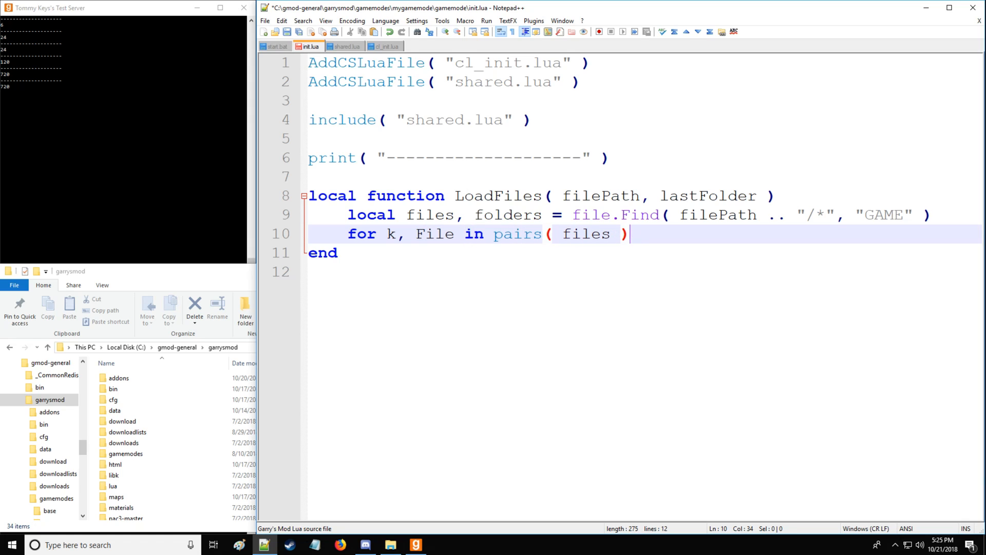
{"action": "type", "text": "do"}
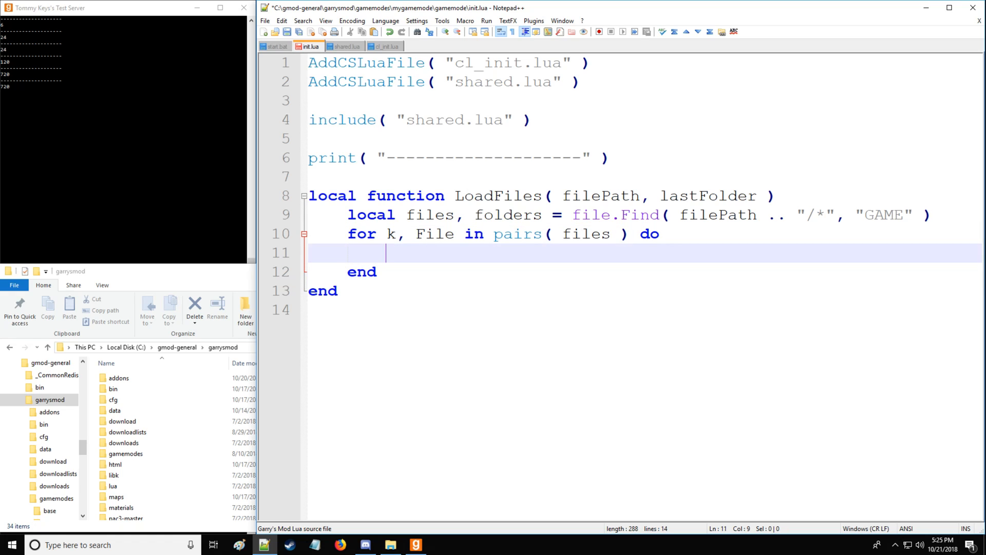
- Get local catagory = string.sub( File, 0, 2 ) for each file
{"action": "type", "text": "local"}
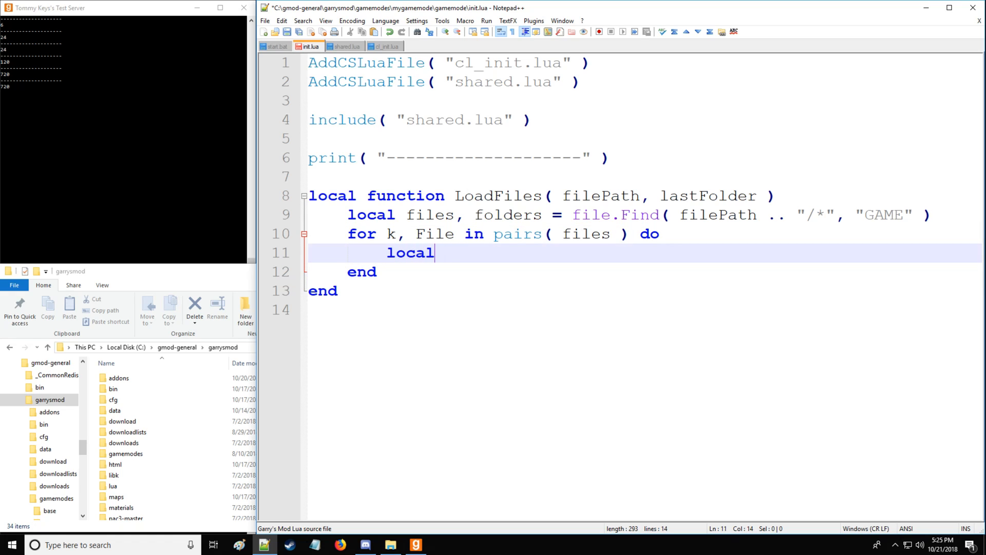
{"action": "type", "text": "catagory"}
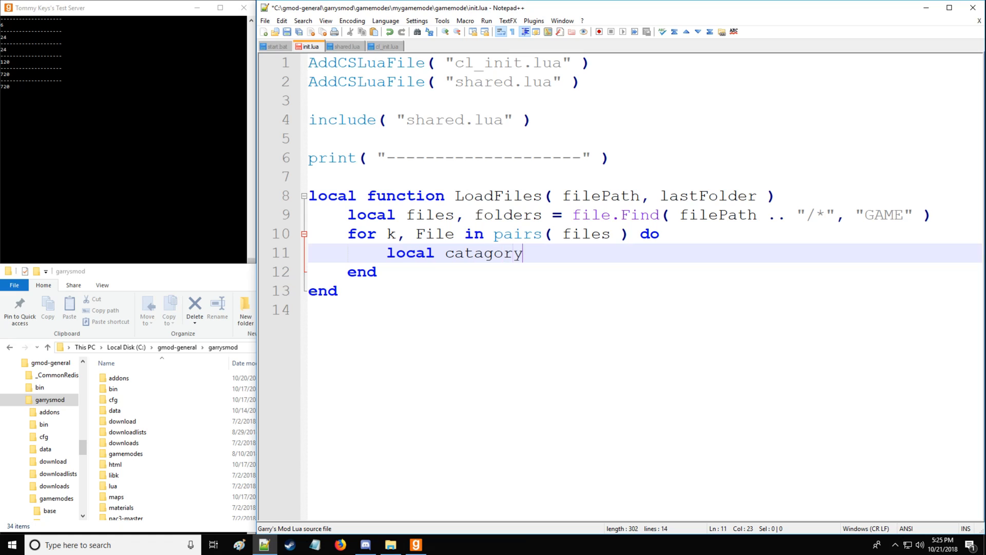
{"action": "type", "text": "= s"}
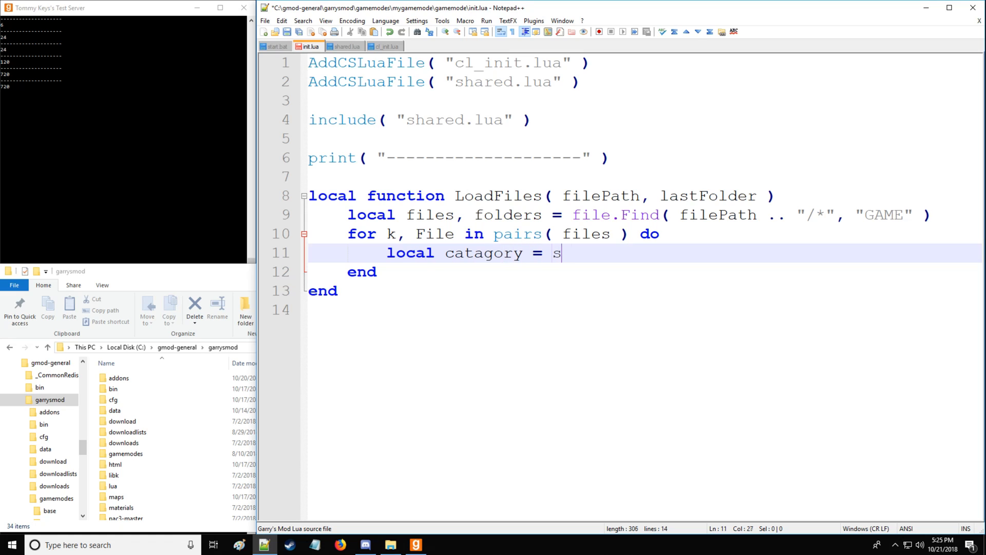
{"action": "type", "text": "tring.subn"}
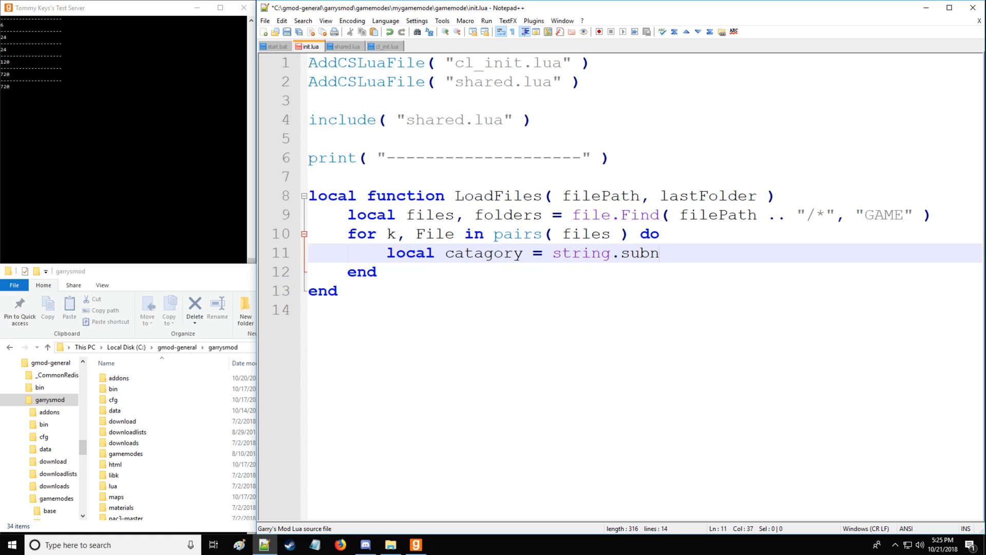
{"action": "type", "text": "( File,"}
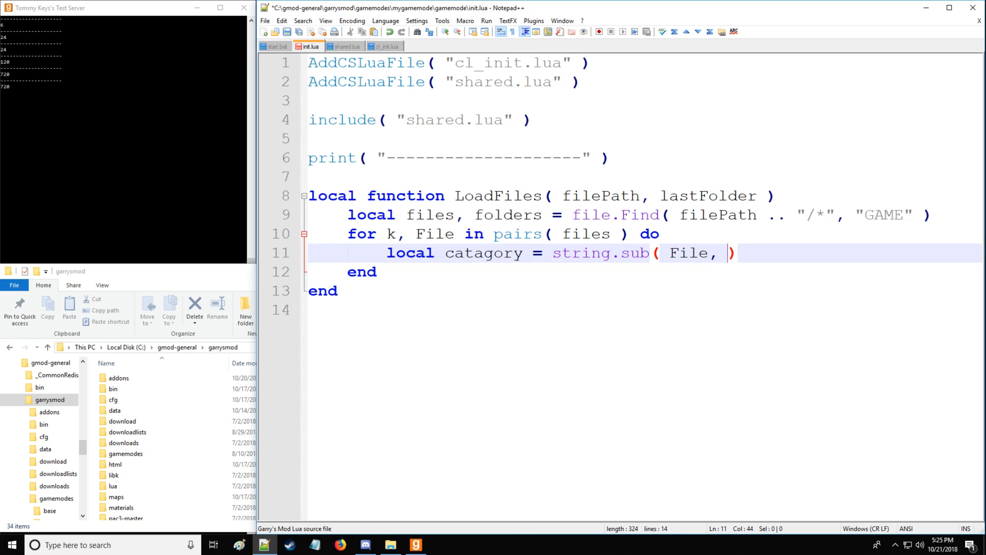
{"action": "type", "text": "0"}
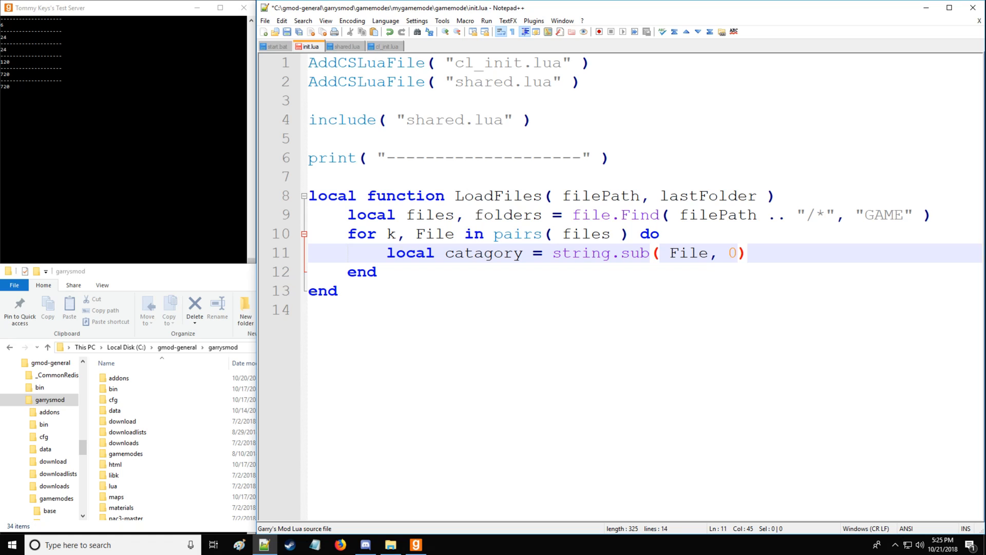
{"action": "type", "text": ", 2"}
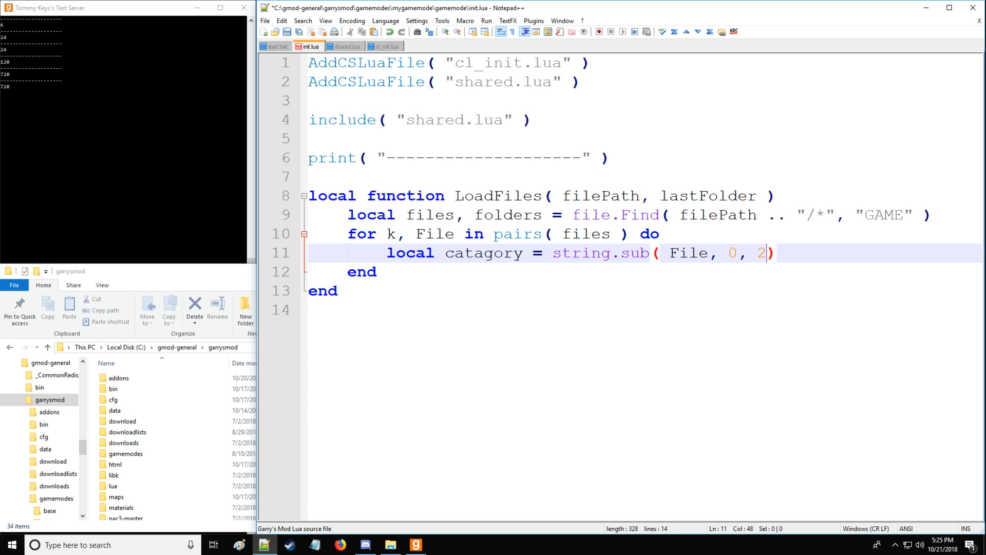
- Add an if( catagory == "sv" ) then branch
{"action": "type", "text": "if("}
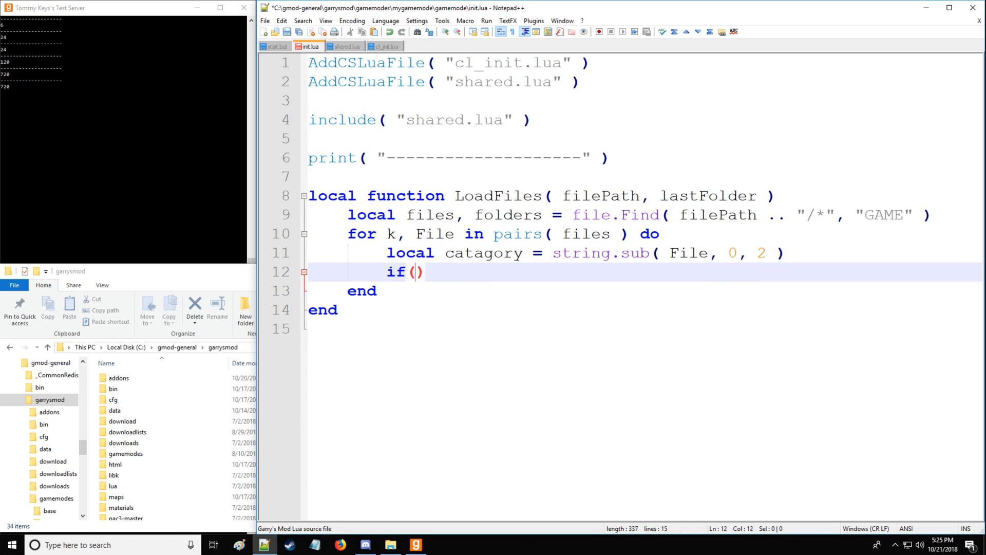
{"action": "type", "text": "catag"}
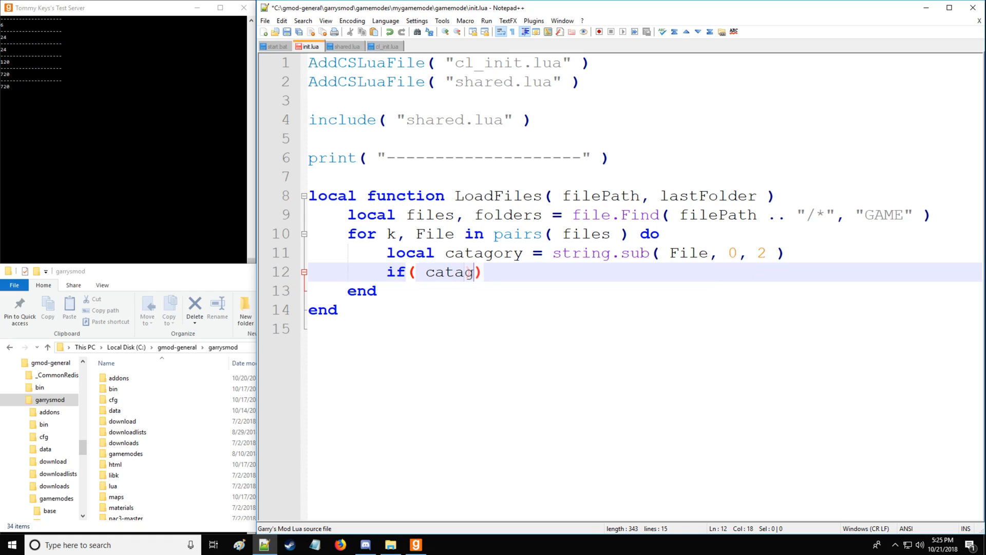
{"action": "type", "text": "ory"}
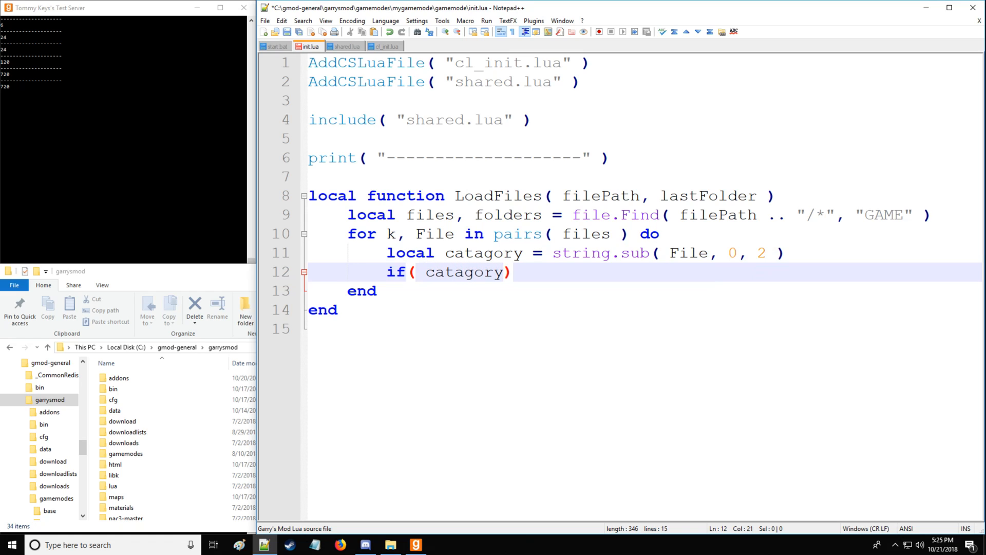
{"action": "type", "text": "=="}
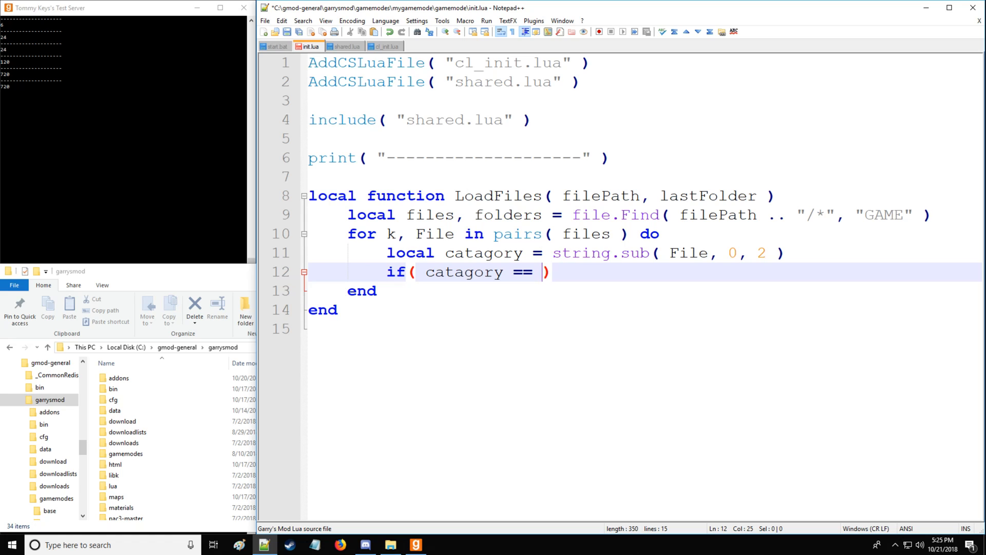
{"action": "type", "text": "\"sv\""}
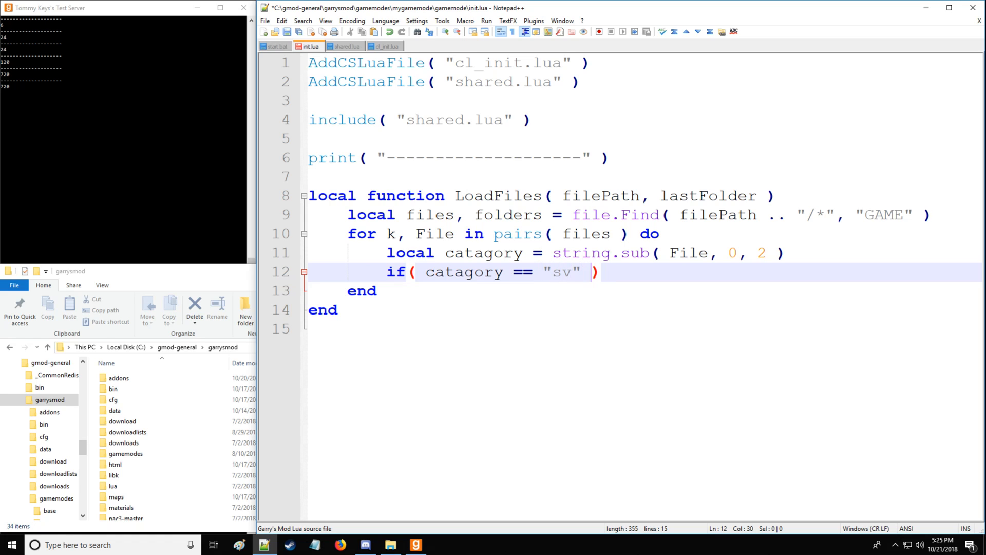
{"action": "type", "text": "then"}
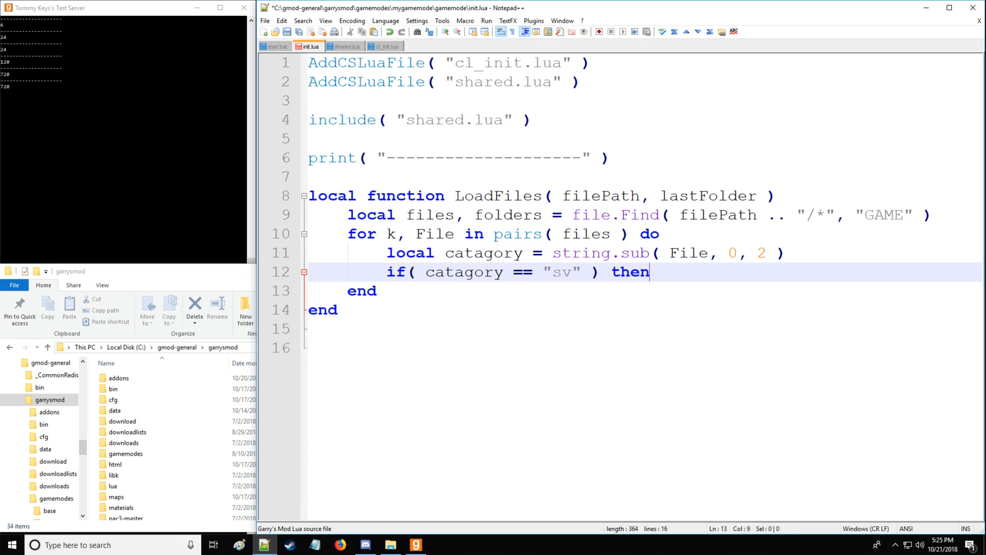
{"action": "key", "text": "enter"}
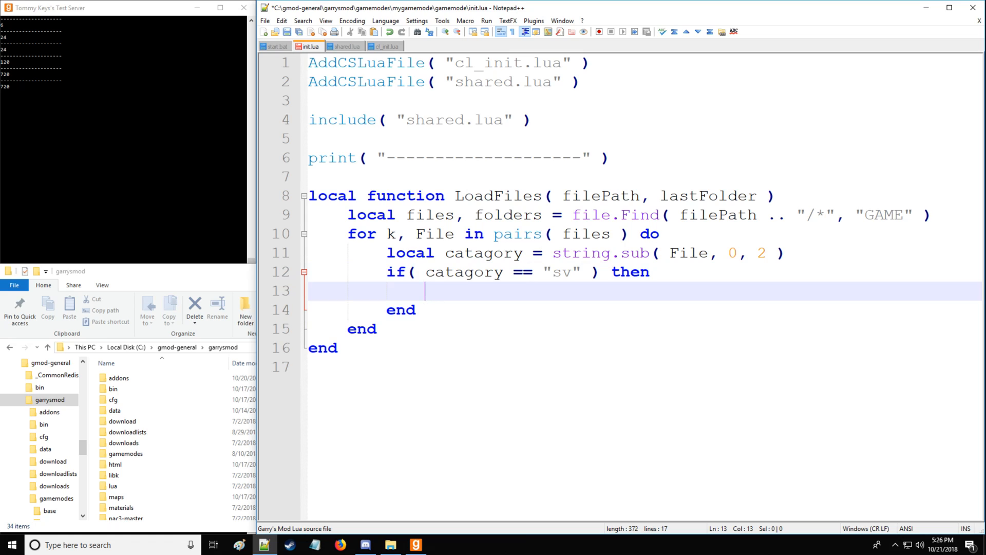
- Print "Adding to Server: " .. lastFolder .. File and include( lastFolder .. File )
{"action": "type", "text": "print( \"Adding\""}
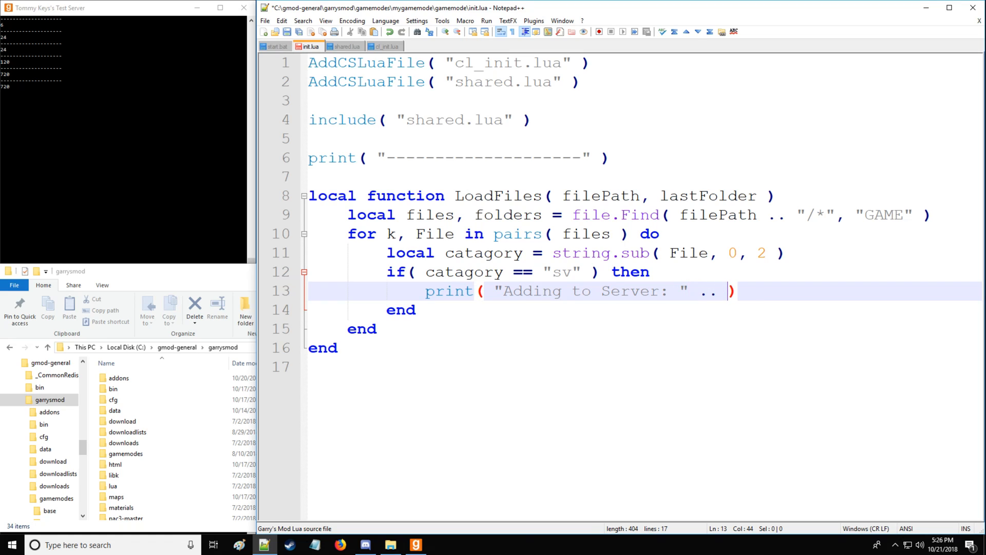
{"action": "type", "text": "lastFolder .. File"}
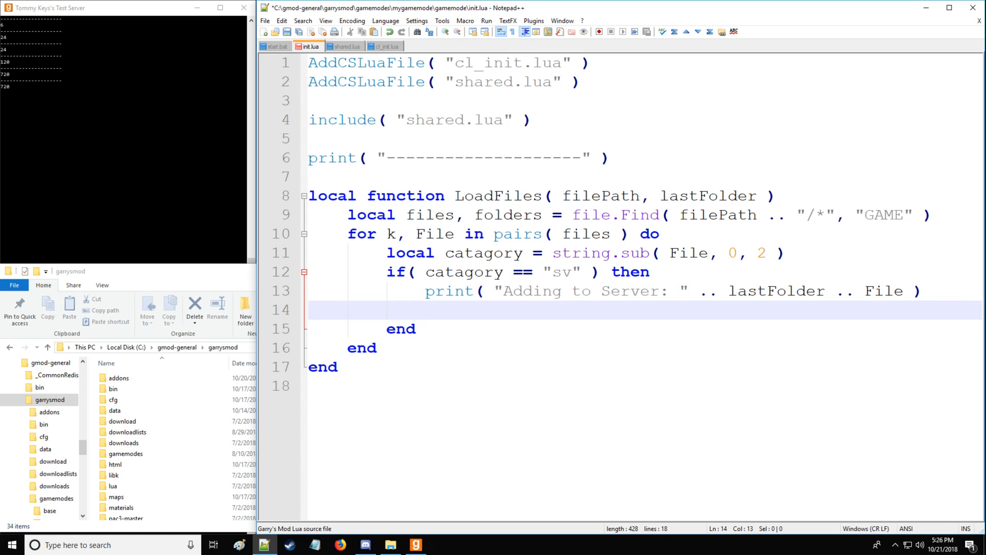
{"action": "type", "text": "include"}
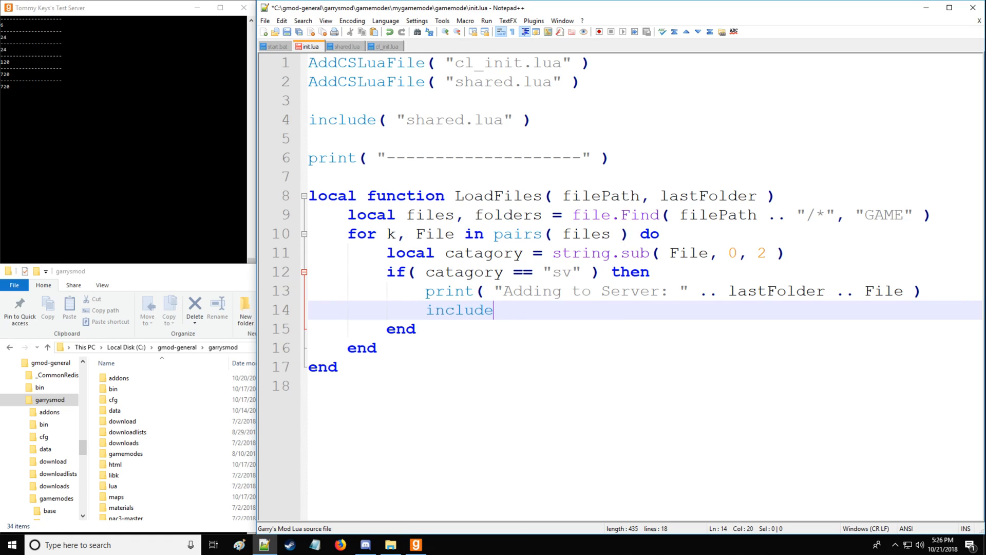
{"action": "type", "text": "( last)"}
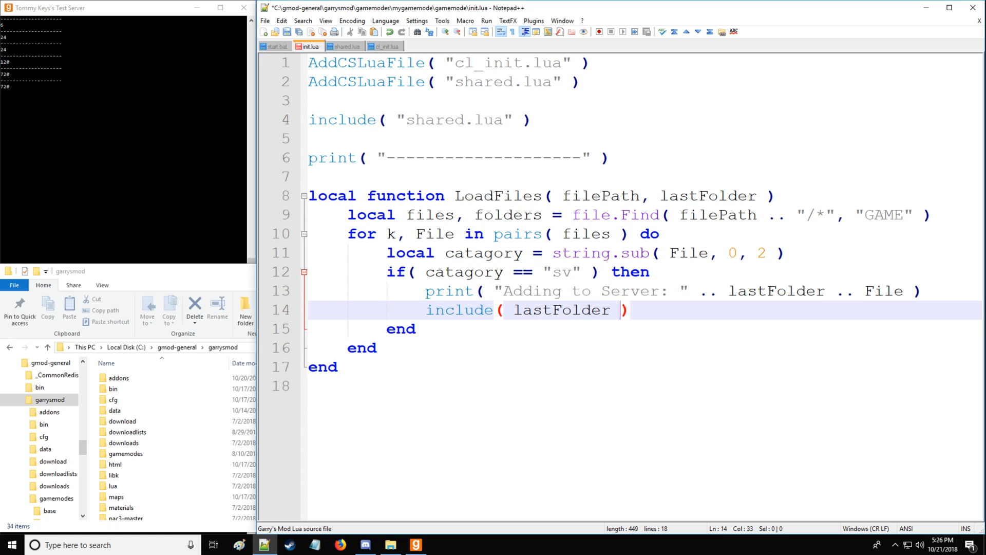
{"action": "type", "text": ".. File"}
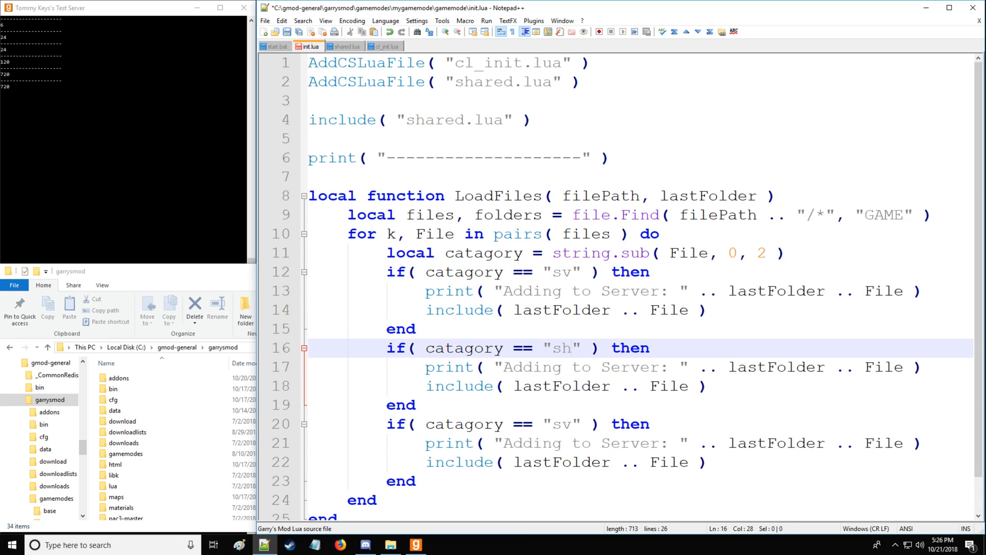
- Turn the second branch into the "sh" Shared case with an AddCSLuaFile call
{"action": "type", "text": "Shared"}
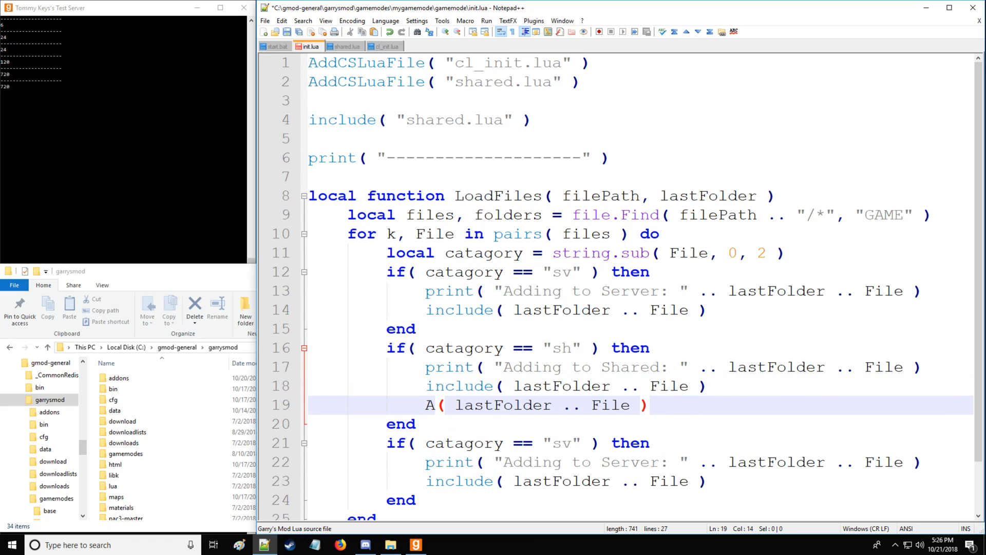
{"action": "type", "text": "ddCSLua"}
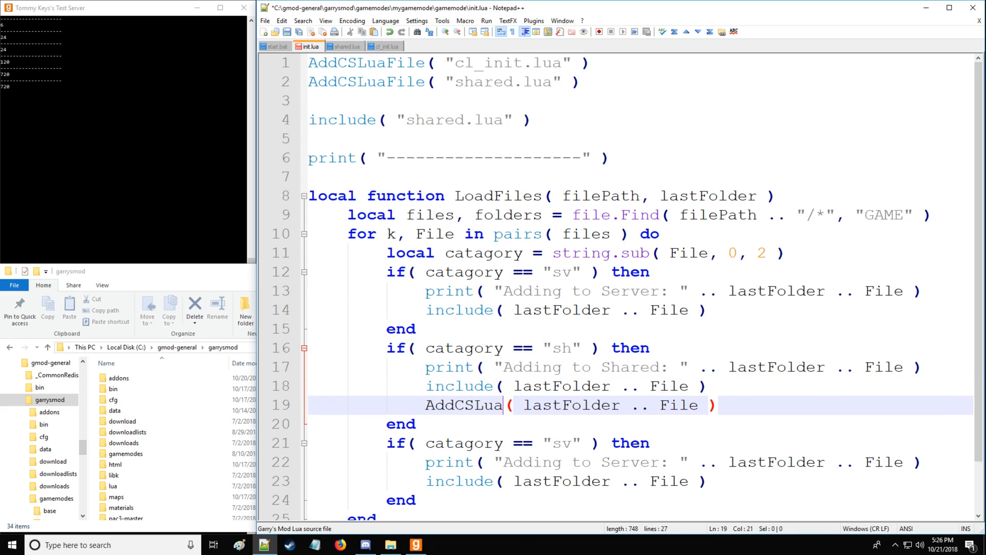
{"action": "type", "text": "File"}
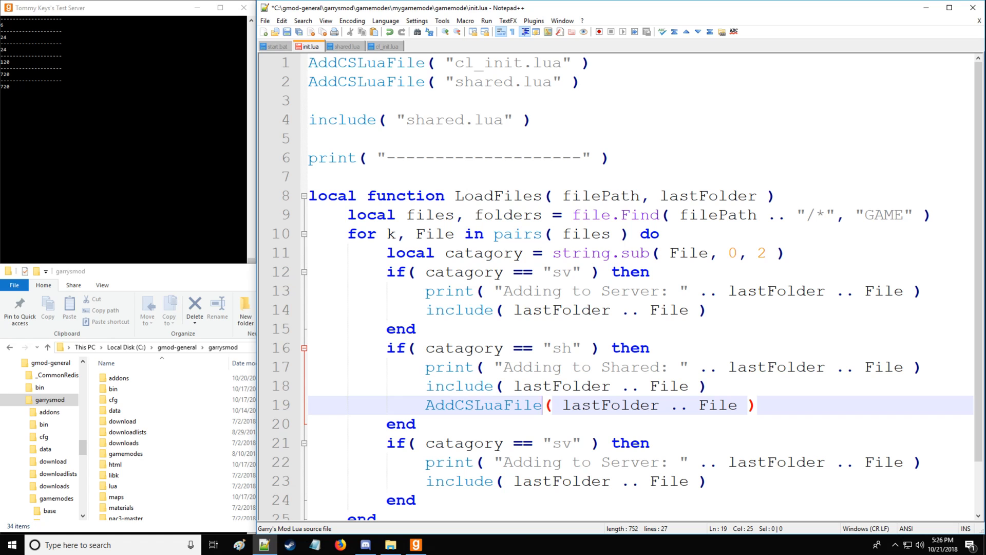
- Turn the third branch into the "cl" Client case using AddCSLuaFile instead of include
{"action": "left_click", "coordinate": [472, 385]}
{"action": "type", "text": "cl"}
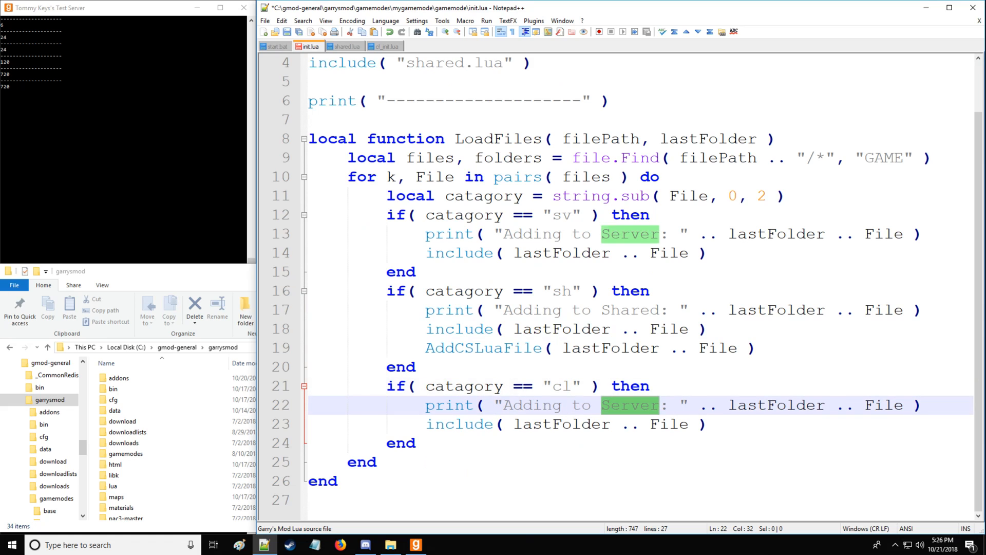
{"action": "type", "text": "Client"}
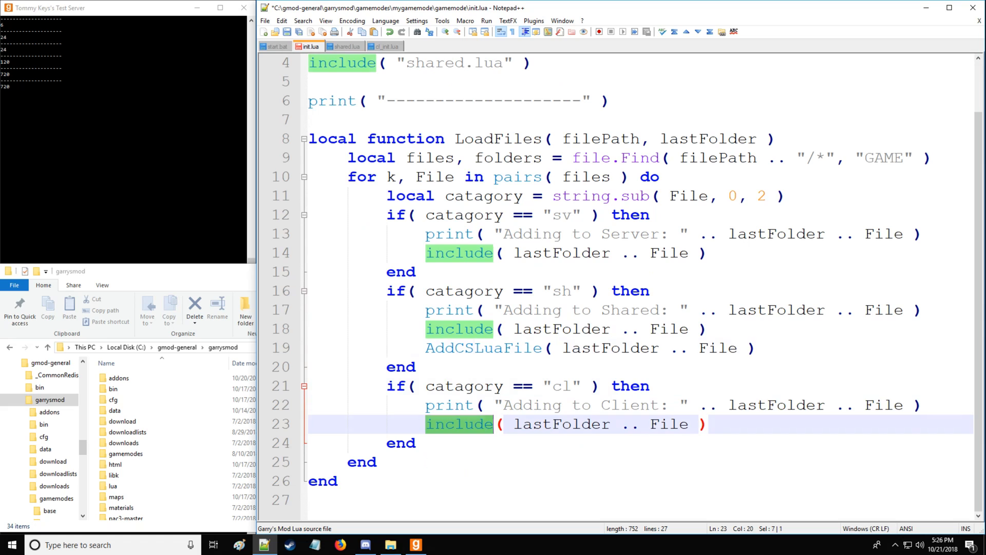
{"action": "type", "text": "AddCSLuaFile"}
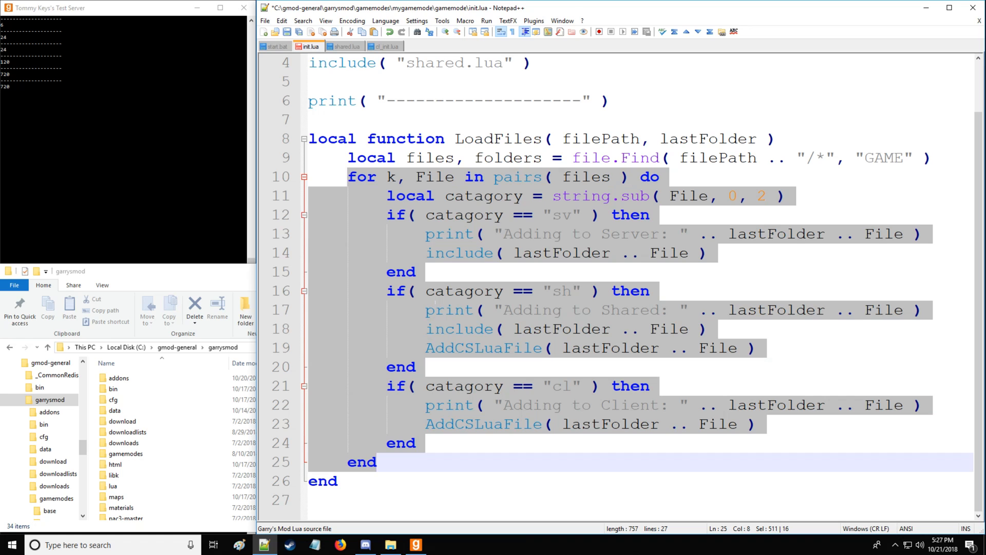
- After the files loop, begin a for k, Folder in pairs( folders ) do loop
{"action": "double_click", "coordinate": [602, 139]}
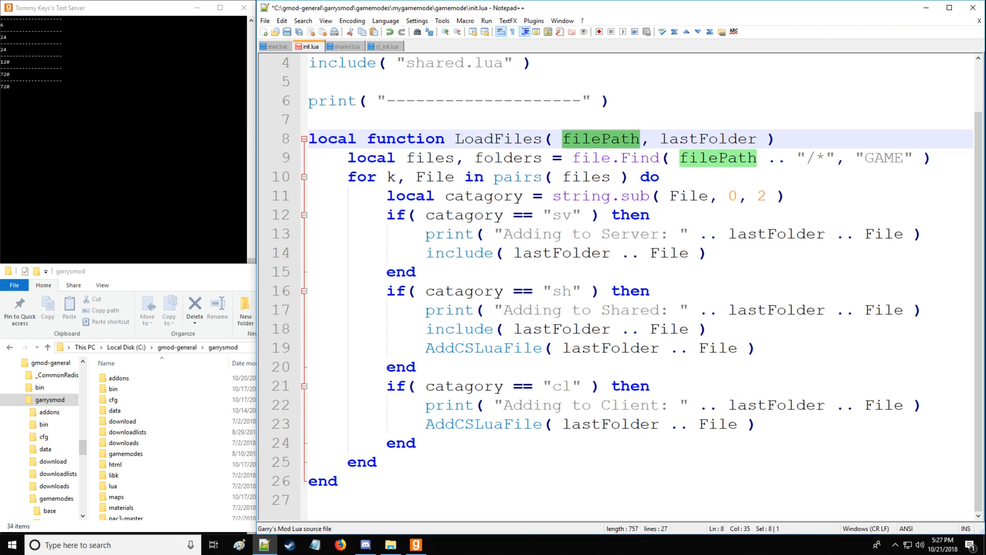
{"action": "left_click", "coordinate": [377, 462]}
{"action": "type", "text": "for"}
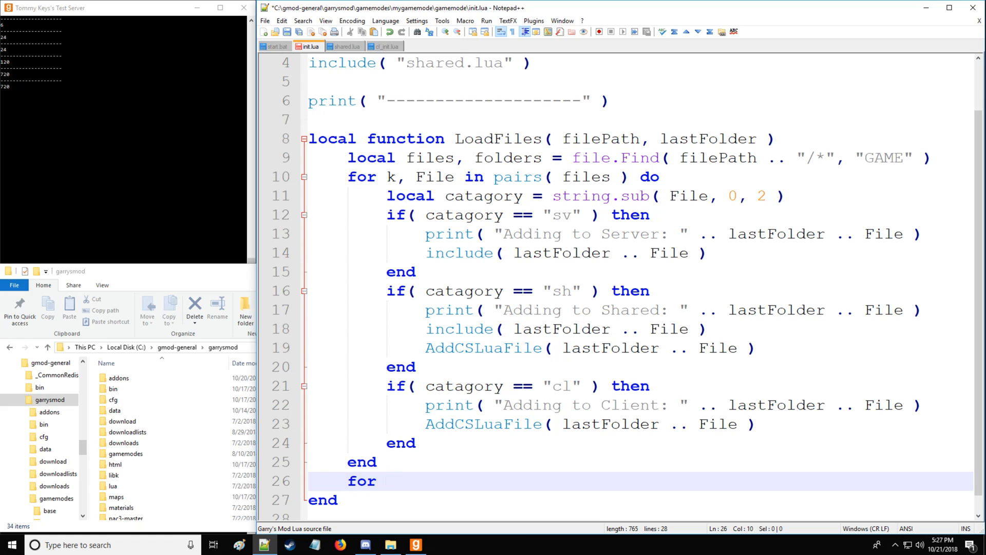
{"action": "type", "text": "k,"}
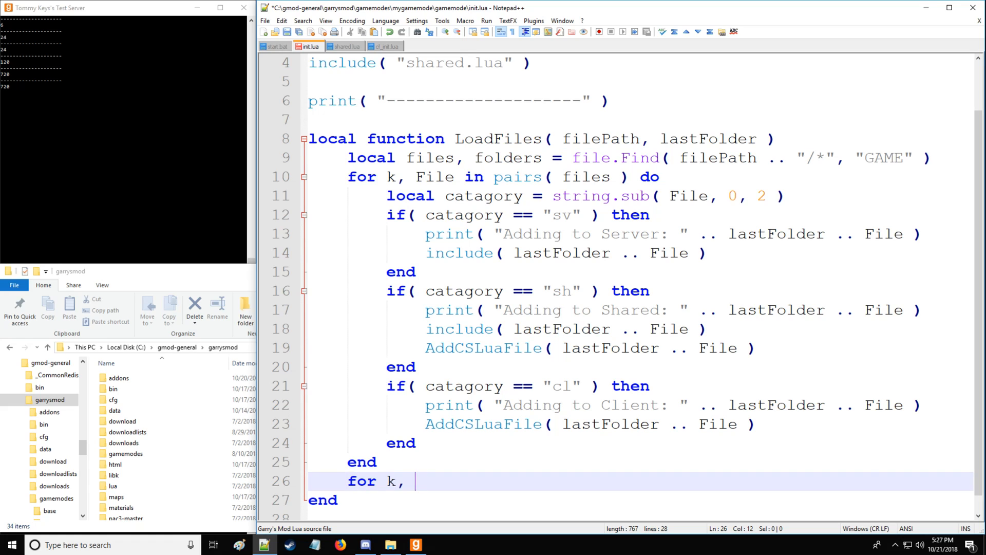
{"action": "type", "text": "Folder in"}
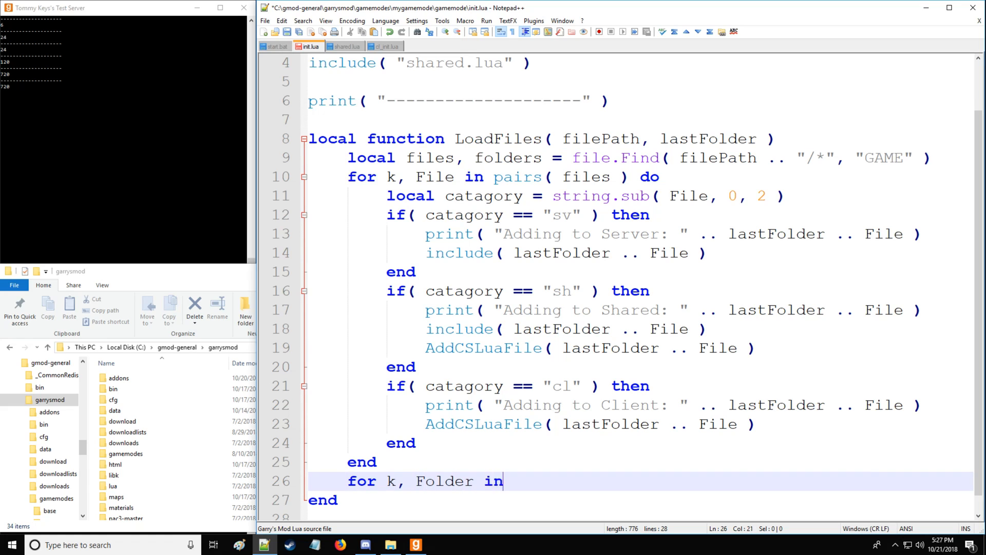
{"action": "type", "text": "pairs( folders"}
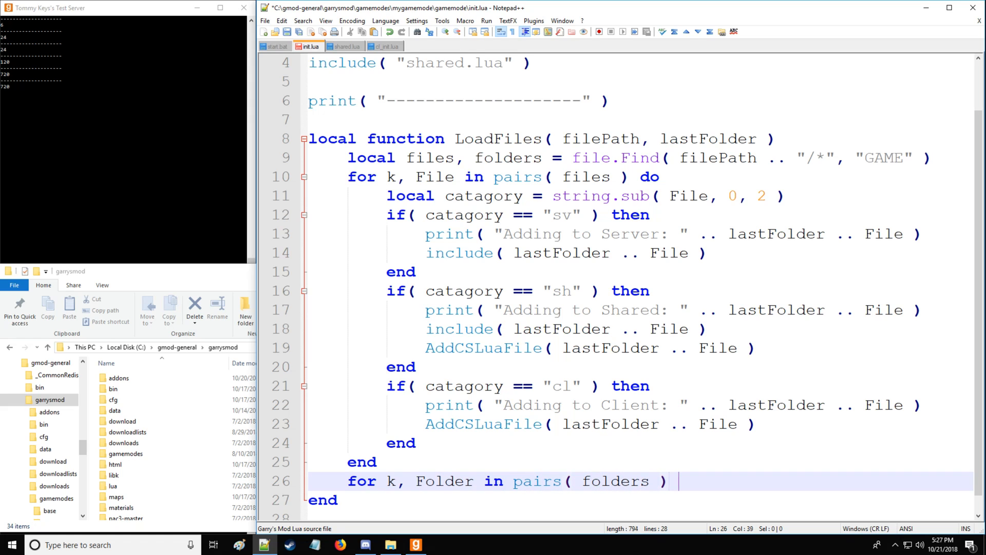
{"action": "type", "text": "do"}
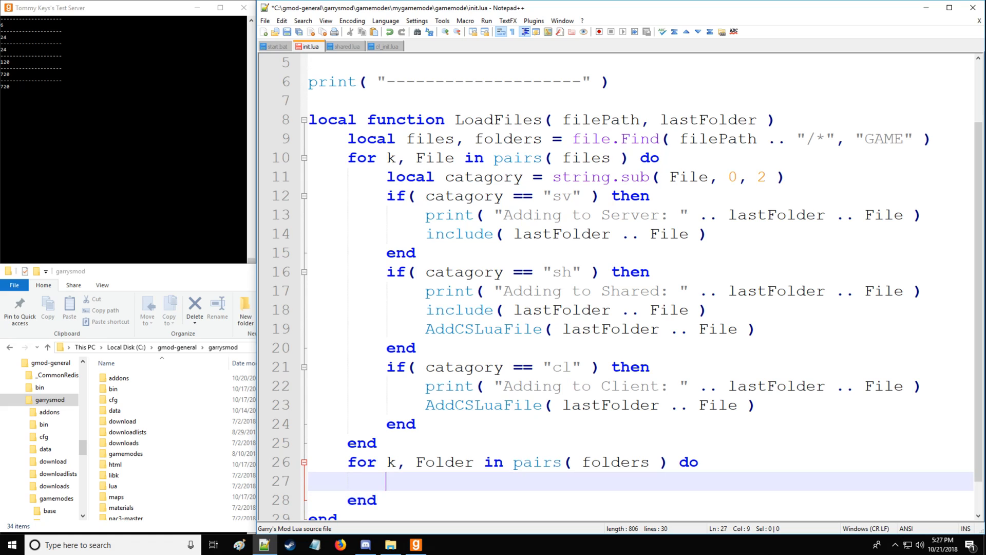
- Recurse with LoadFiles( filePath .. "/" .. Folder, lastFolder .. Folder .. "/" )
{"action": "type", "text": "Load"}
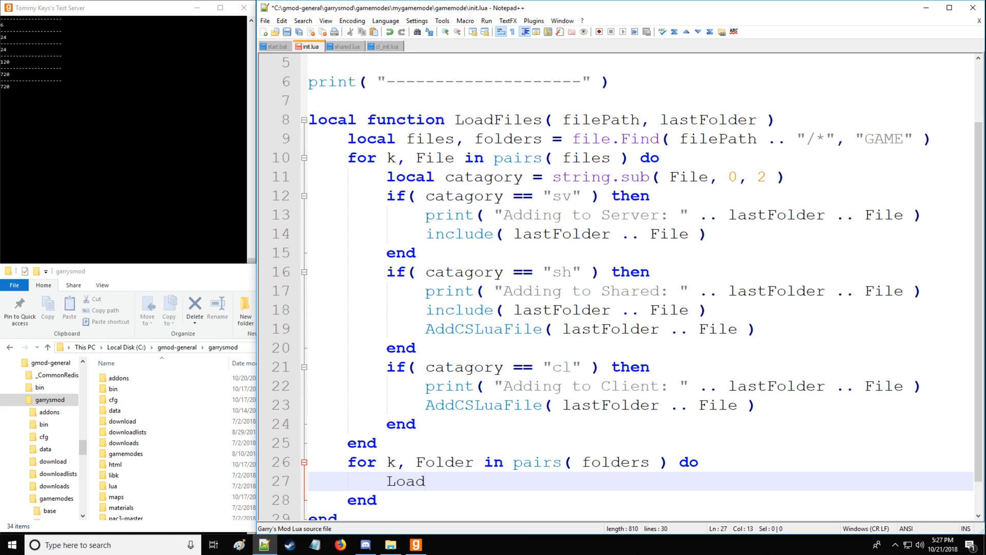
{"action": "type", "text": "Files("}
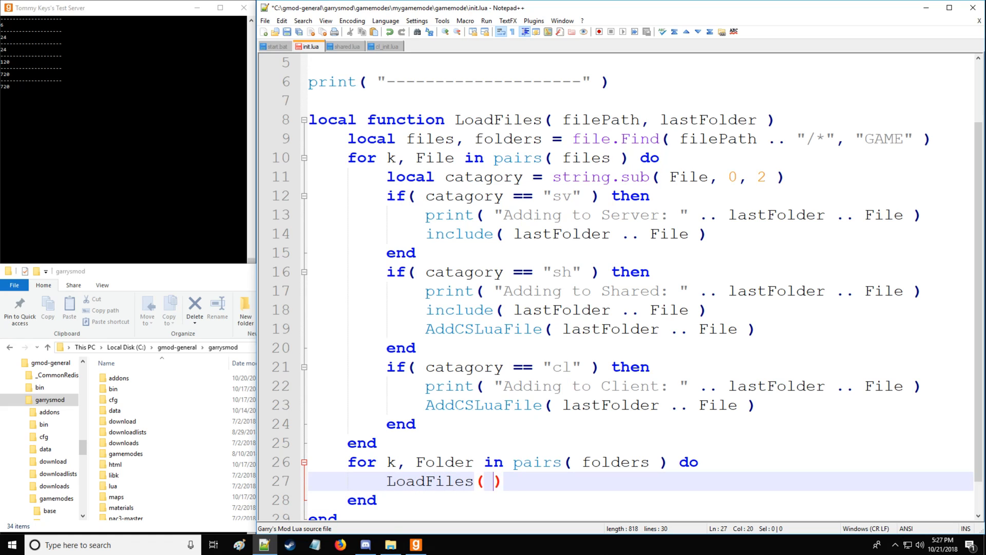
{"action": "type", "text": "filePath"}
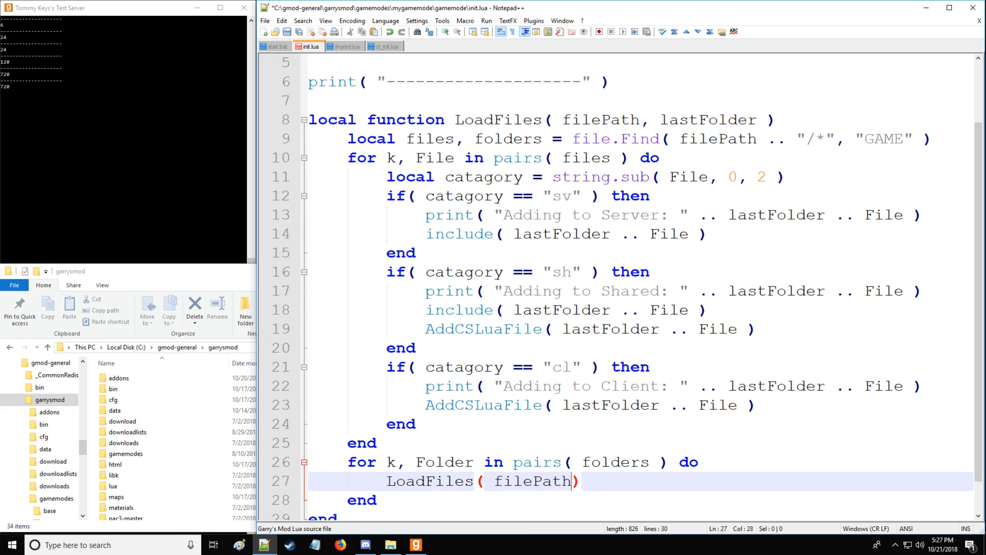
{"action": "type", "text": ".. \"/\" .."}
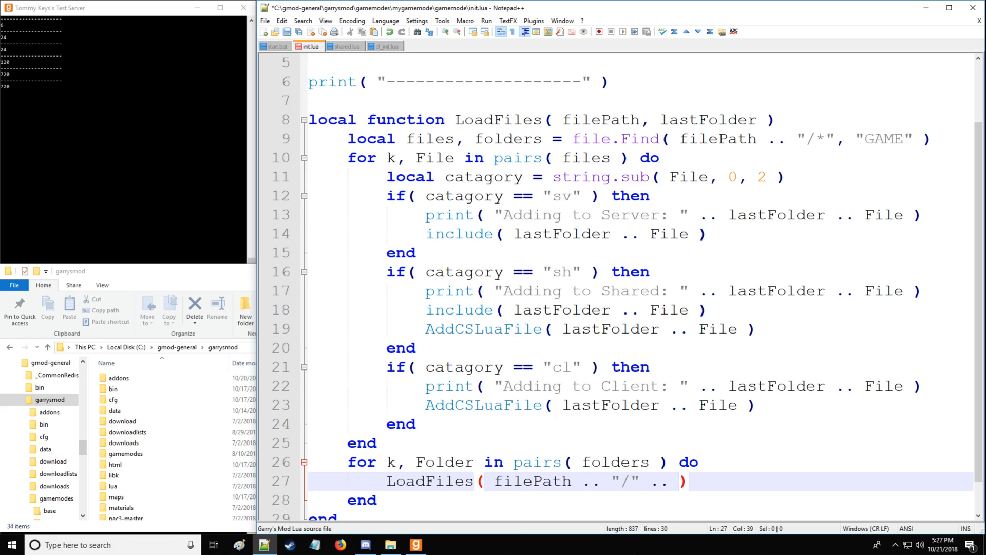
{"action": "type", "text": "Folde"}
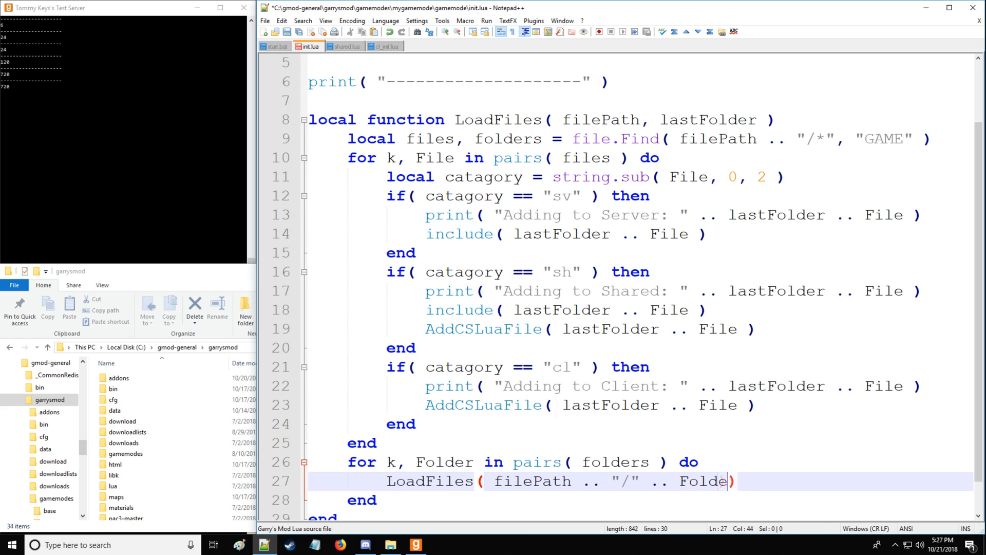
{"action": "type", "text": "r, las"}
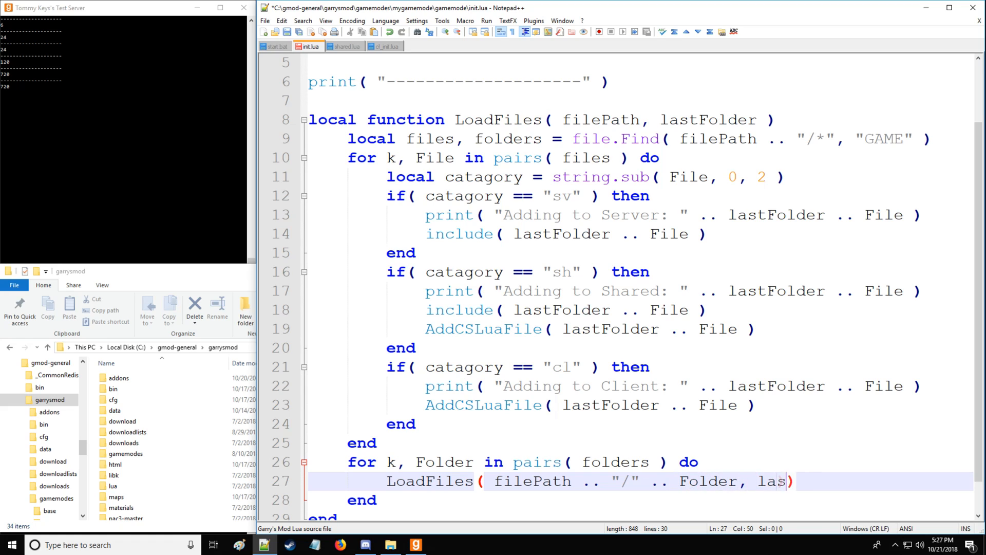
{"action": "type", "text": "tFolder"}
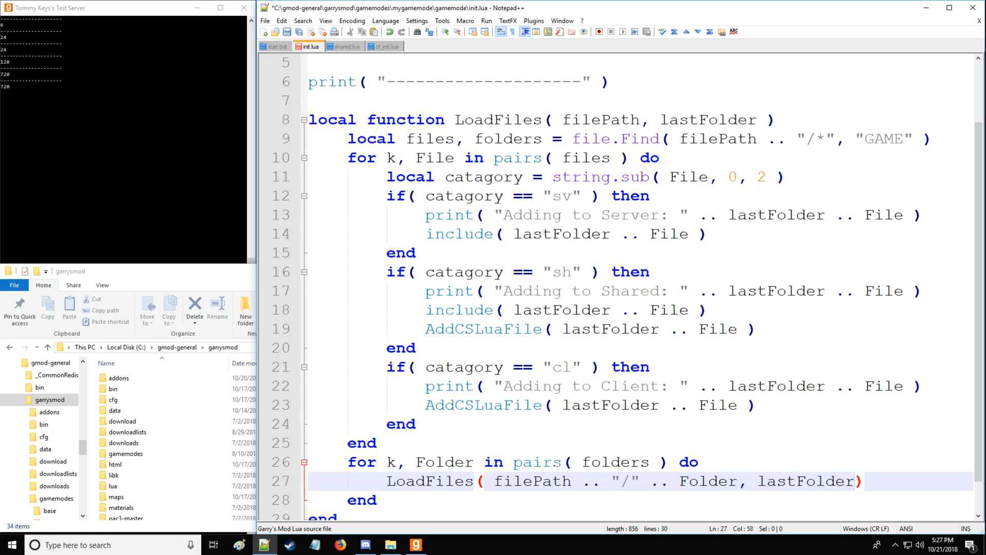
{"action": "type", "text": ".. Folder .."}
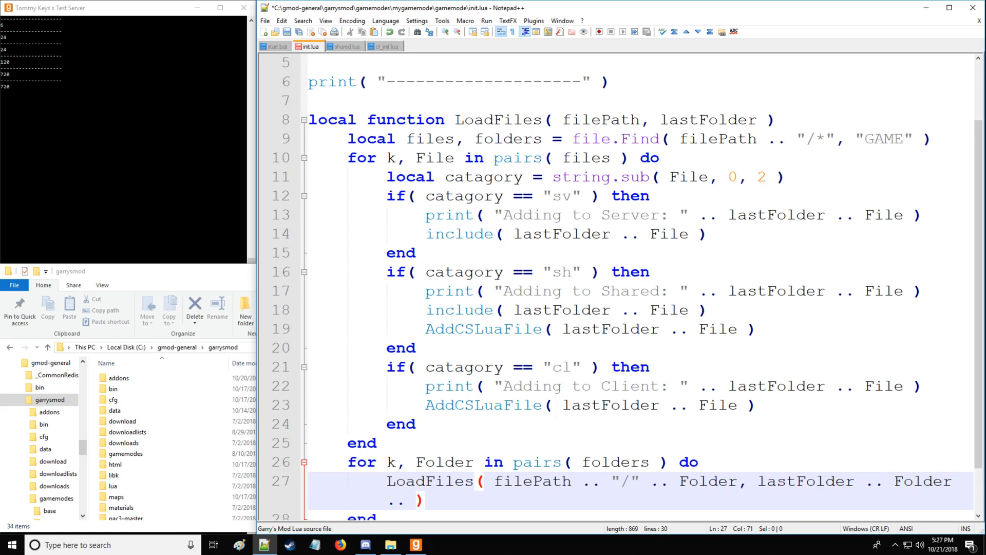
{"action": "type", "text": "\"/\""}
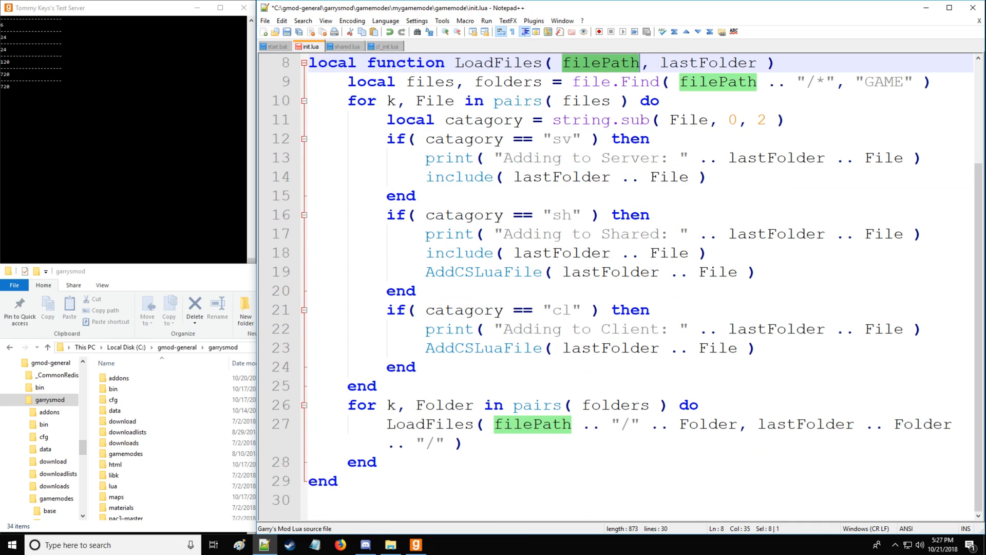
- Call LoadFiles( "gamemodes/mygamemode/gamemode", "" ) at the bottom of init.lua
{"action": "type", "text": "LoadFiles("}
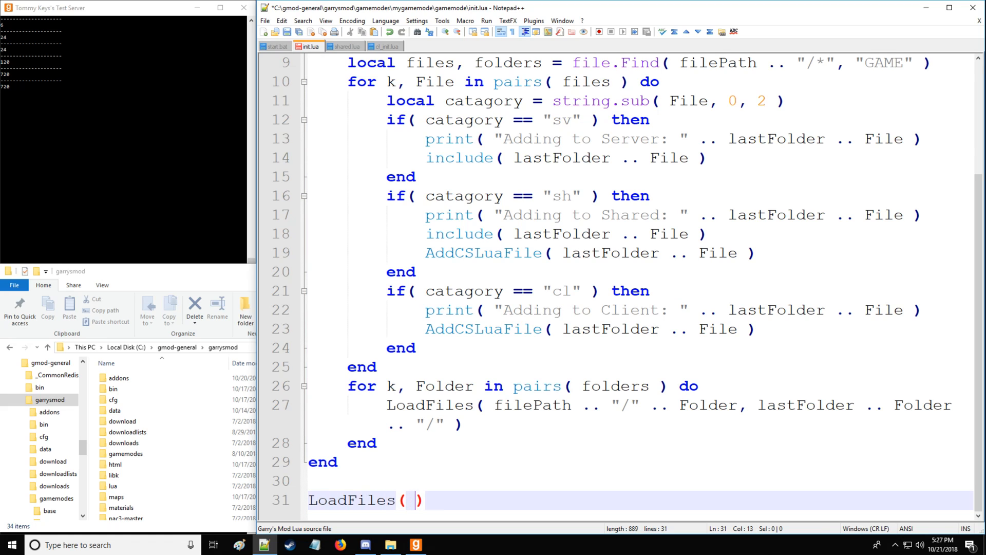
{"action": "type", "text": "g"}
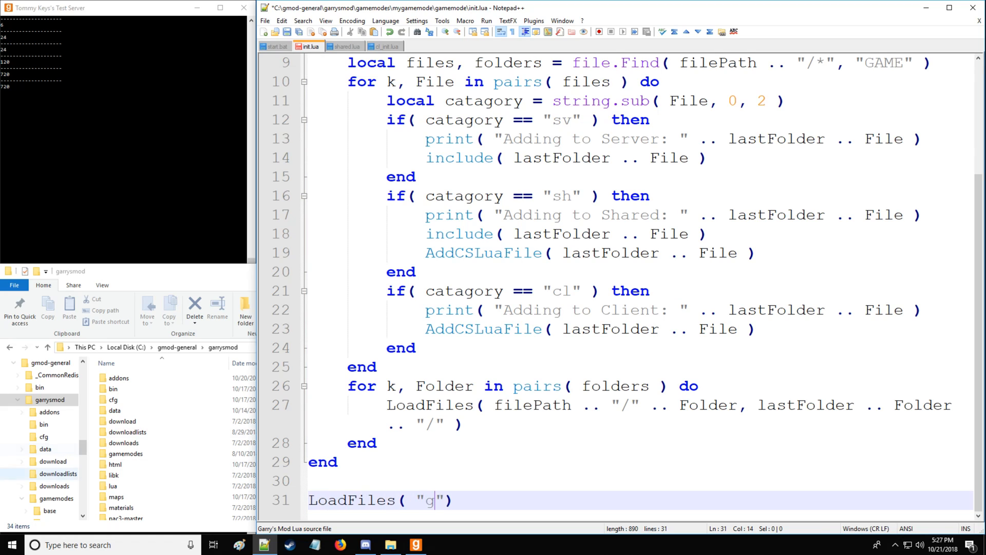
{"action": "left_click", "coordinate": [125, 453]}
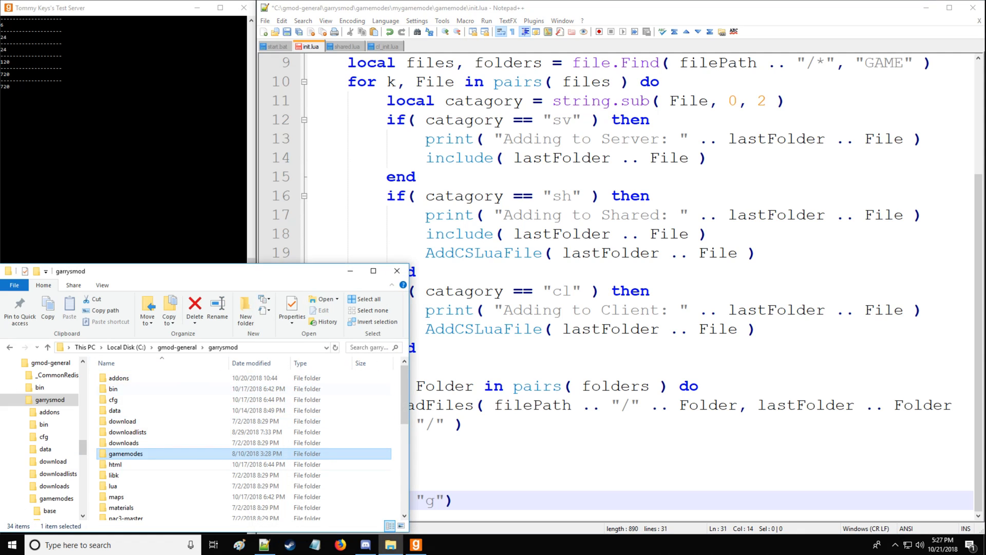
{"action": "double_click", "coordinate": [126, 454]}
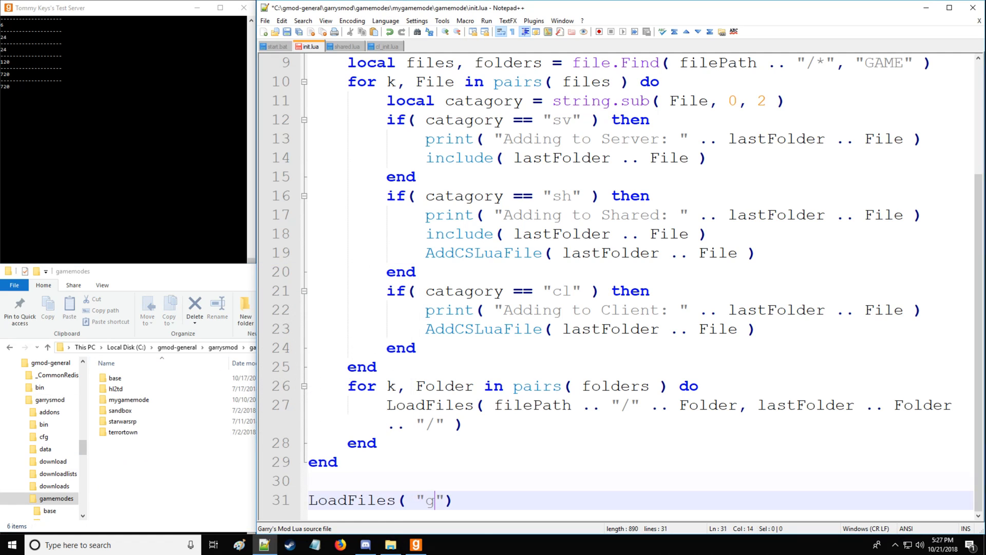
{"action": "type", "text": "amemode"}
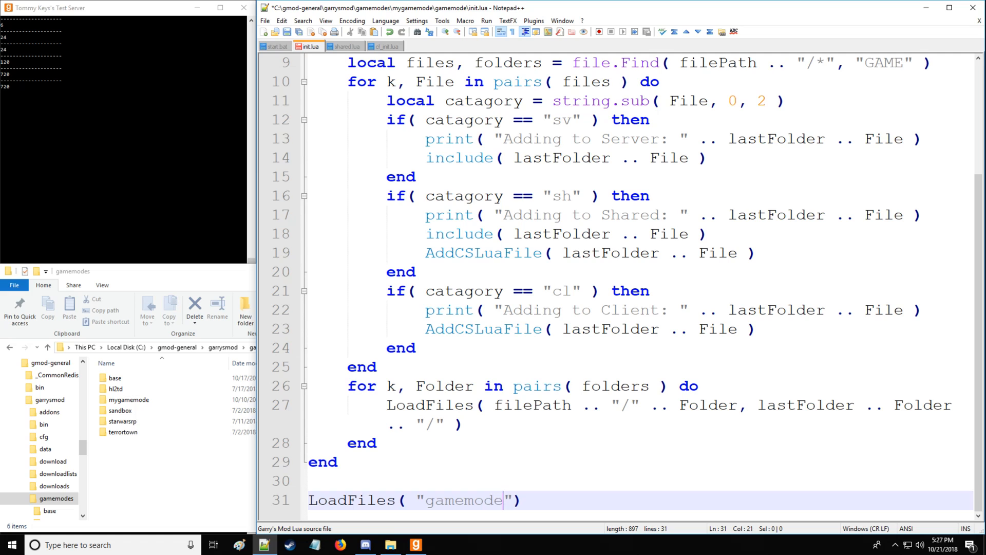
{"action": "type", "text": "/"}
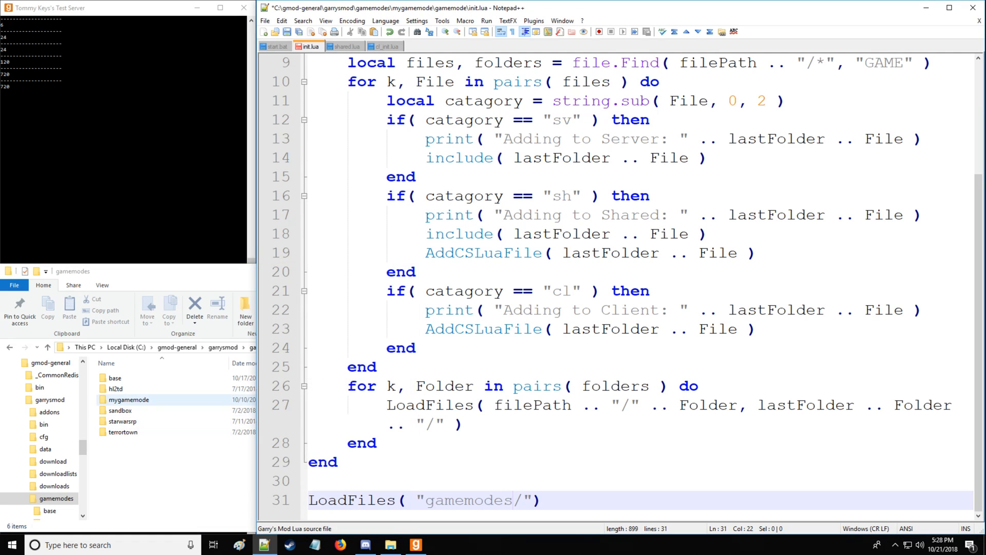
{"action": "type", "text": "m"}
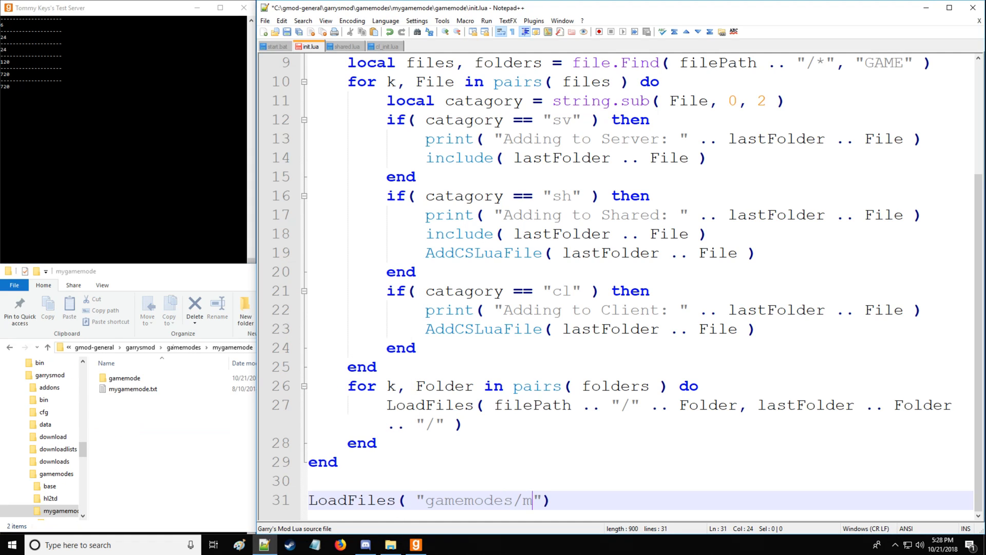
{"action": "type", "text": "ygamemode/"}
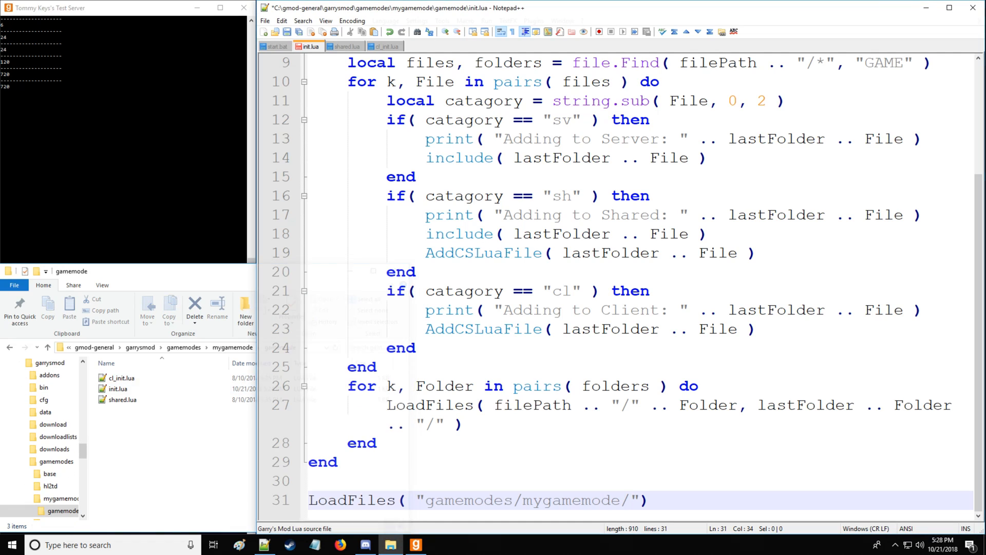
{"action": "type", "text": "gamemode"}
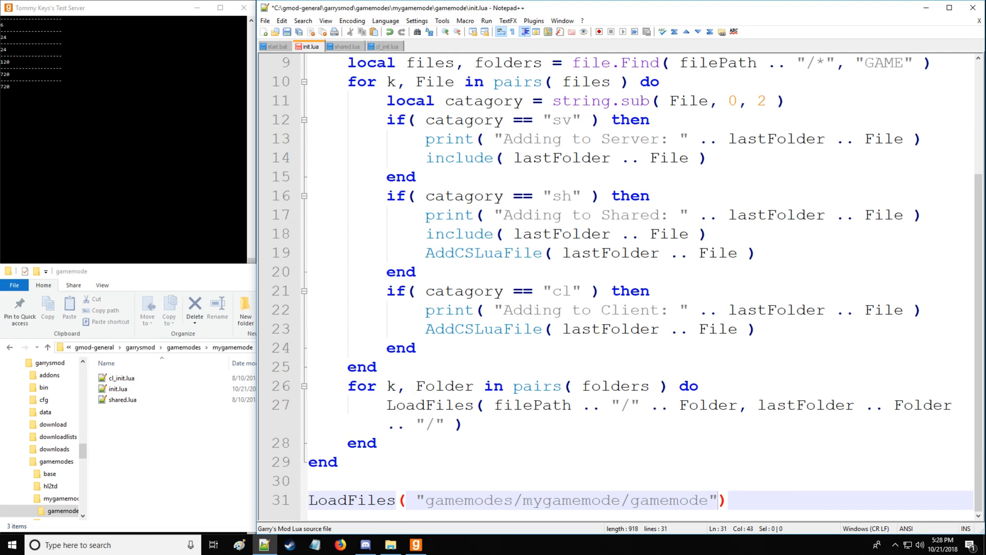
{"action": "type", "text": ", \"\""}
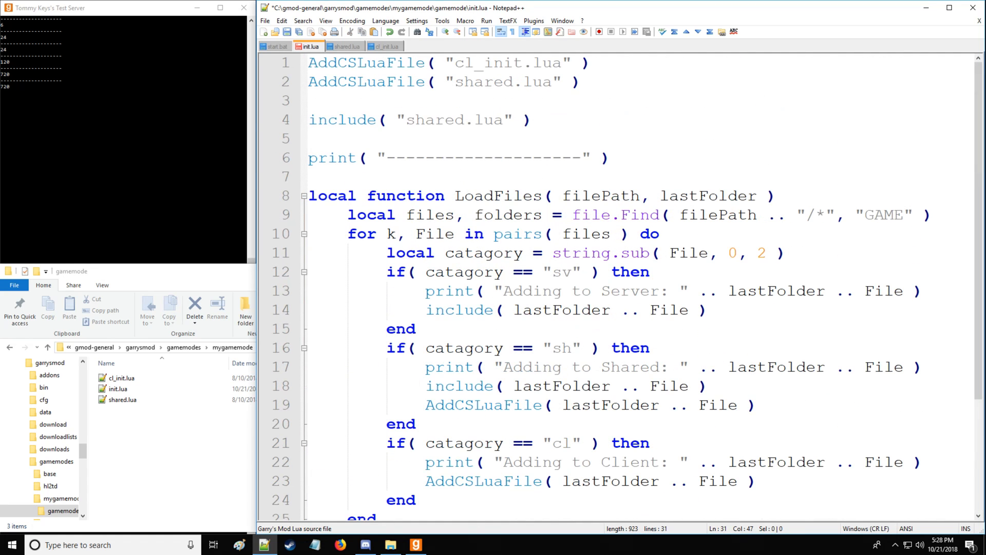
- Insert print( "Searching " .. lastFolder ) at the top of LoadFiles
{"action": "type", "text": "prin"}
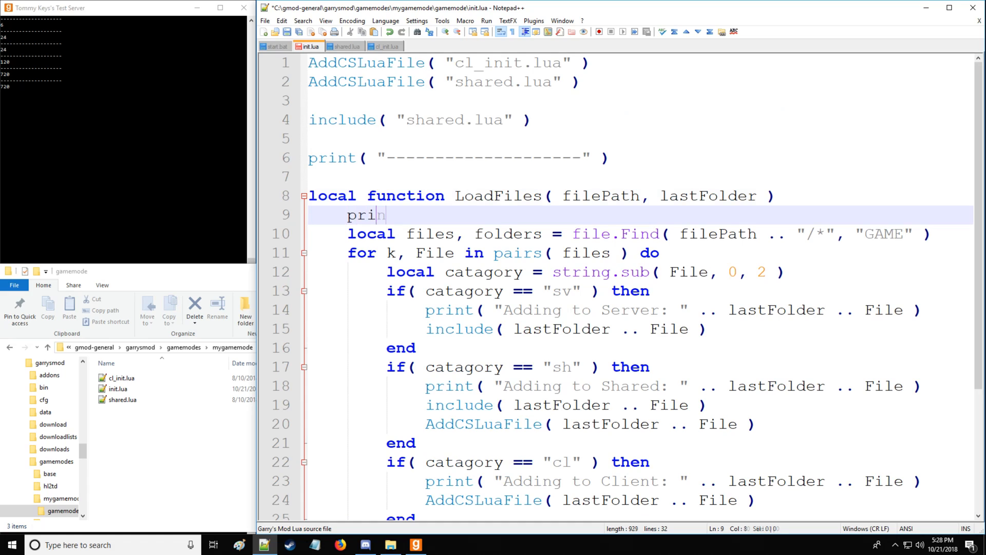
{"action": "type", "text": "t( \"Se\"))"}
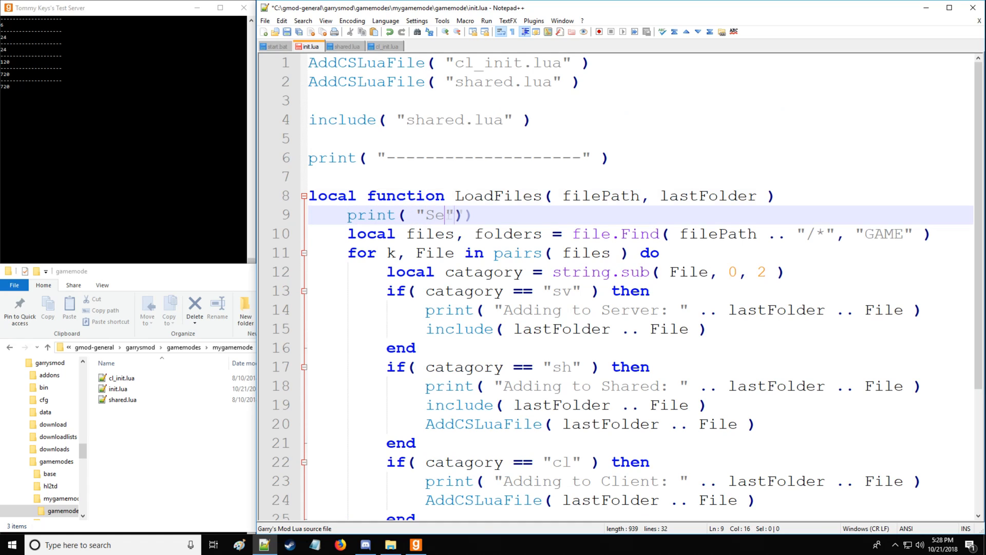
{"action": "type", "text": "arching"}
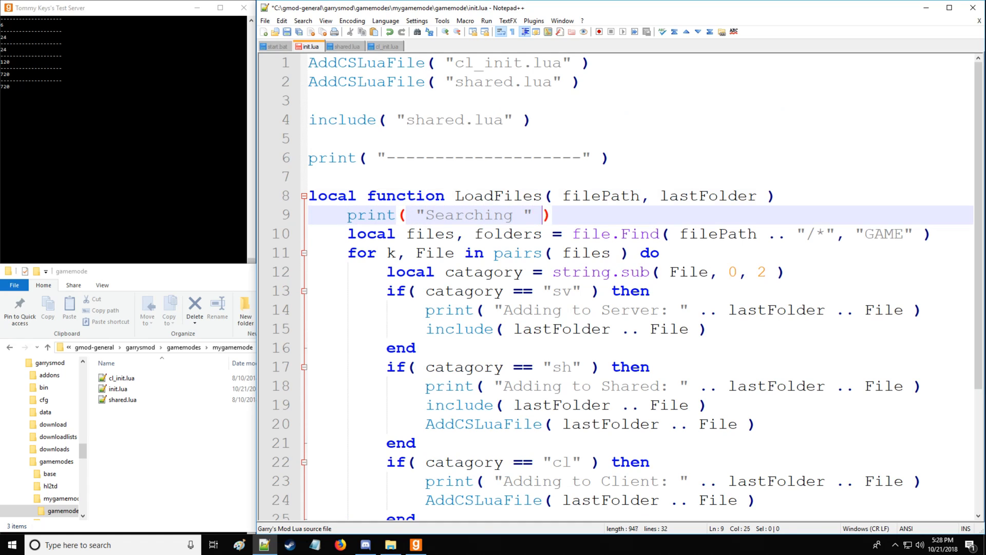
{"action": "type", "text": ".. lastF"}
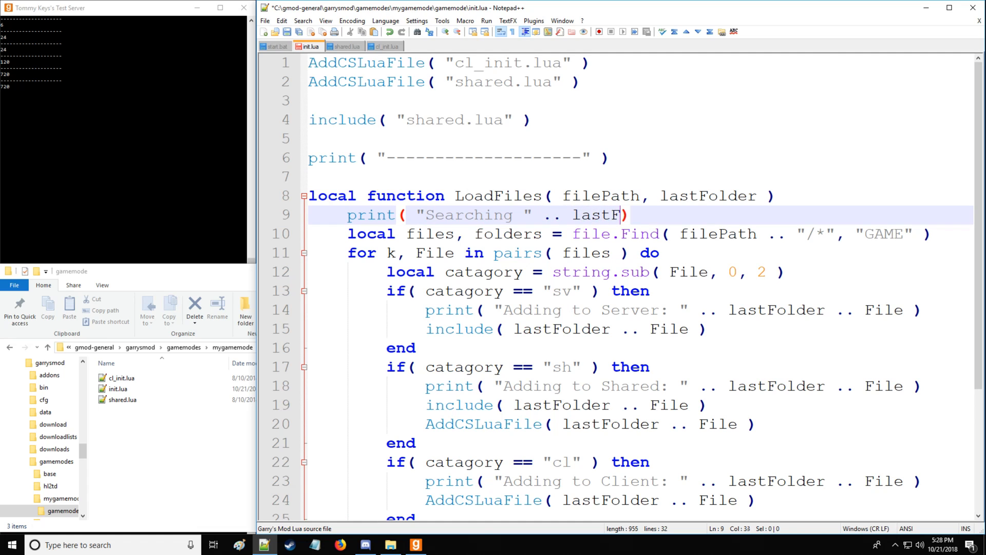
{"action": "type", "text": "older"}
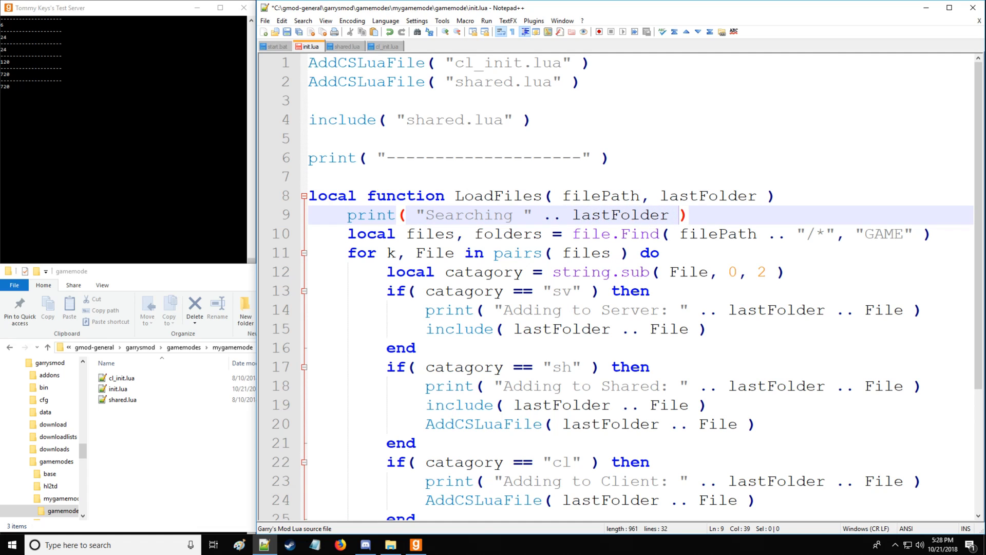
{"action": "scroll", "scroll_direction": "down", "scroll_amount": 3}
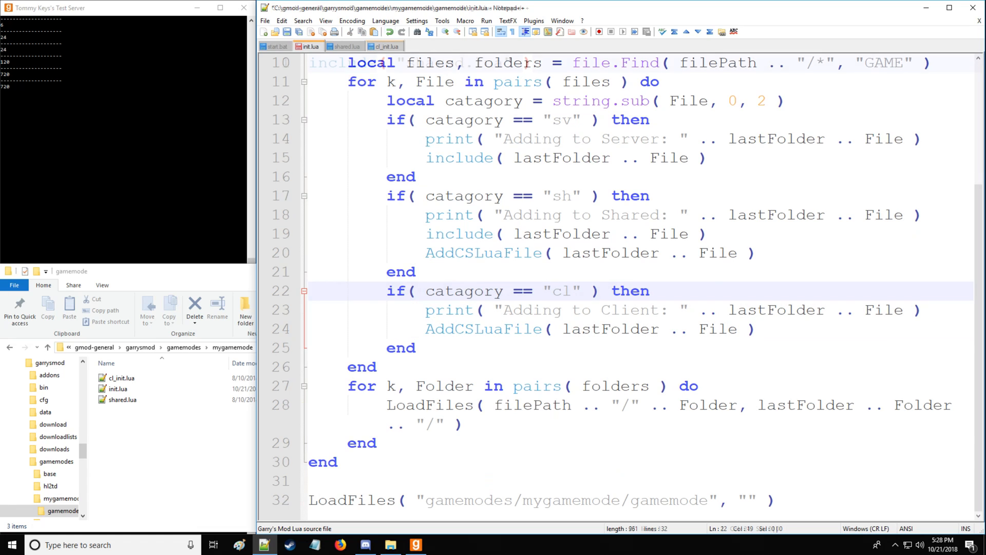
- Glance at cl_init.lua, return to init.lua and bring up the gamemode folder listing
{"action": "left_click", "coordinate": [383, 46]}
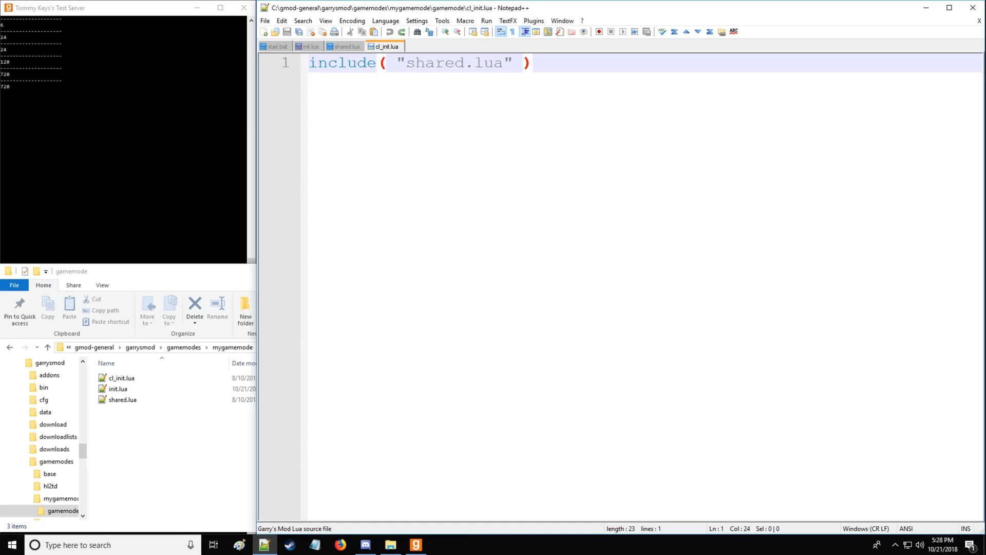
{"action": "left_click", "coordinate": [307, 46]}
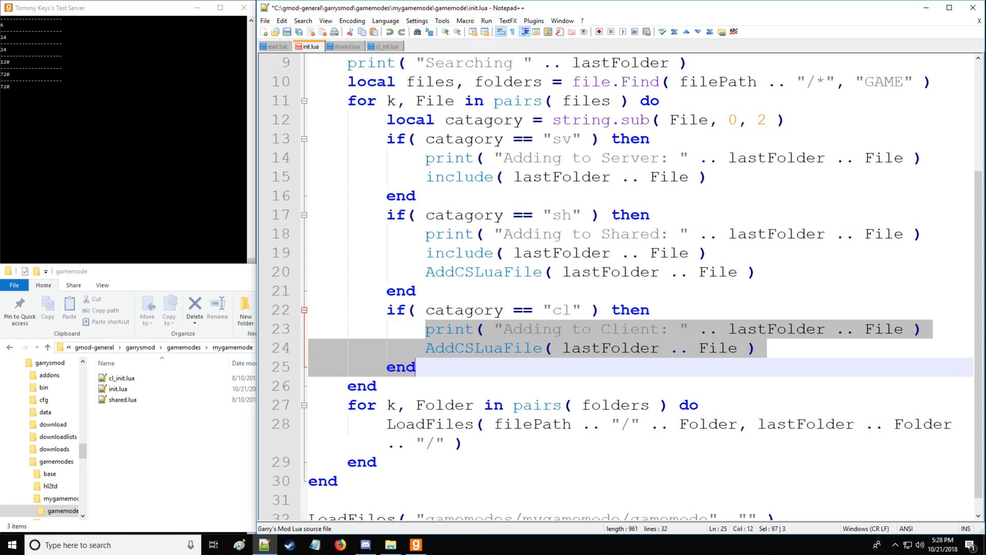
{"action": "left_click", "coordinate": [468, 310]}
{"action": "type", "text": "dummy"}
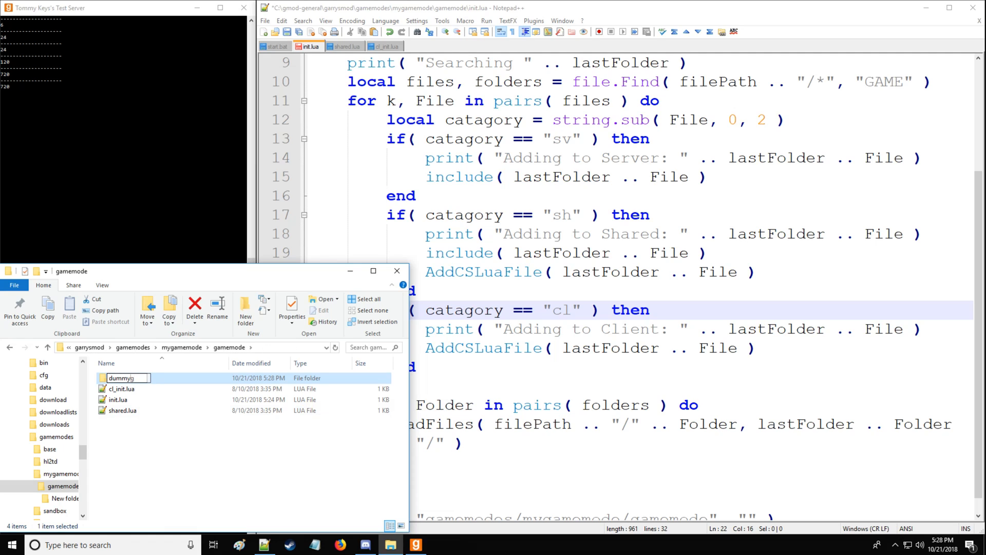
- Name the new folder dummyfolder, rename the copied file sh_dummyfile.lua and open it
{"action": "type", "text": "older"}
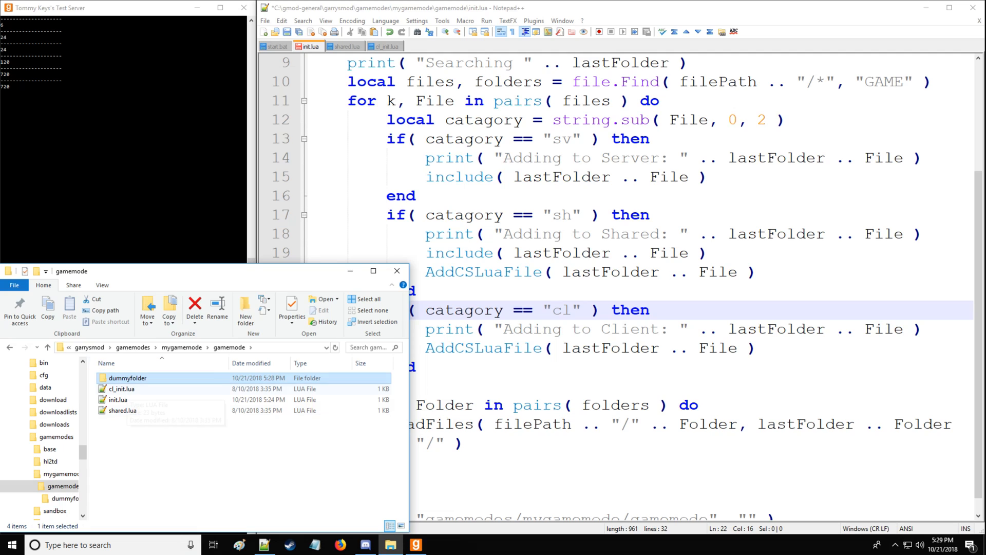
{"action": "double_click", "coordinate": [128, 377]}
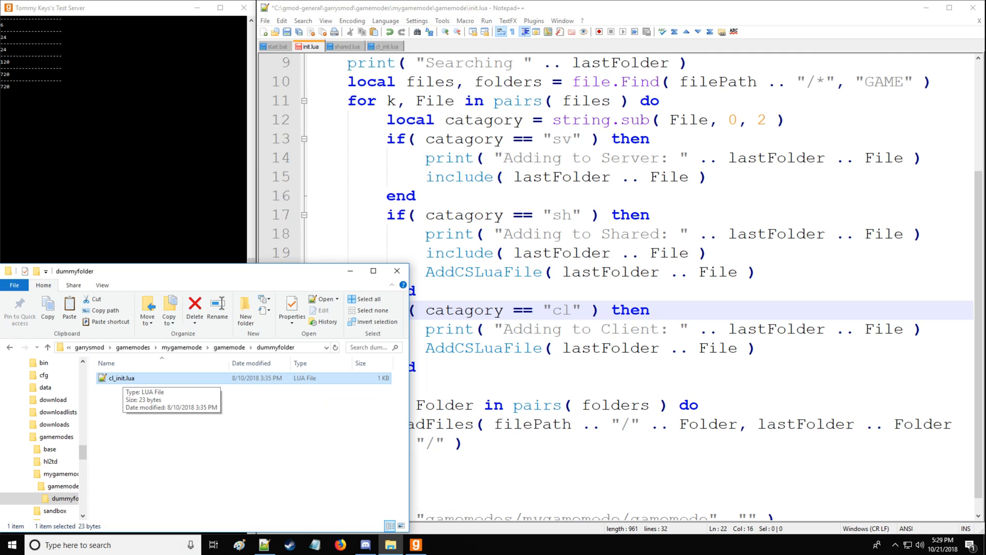
{"action": "left_click", "coordinate": [121, 378]}
{"action": "type", "text": "sh_dummyfile"}
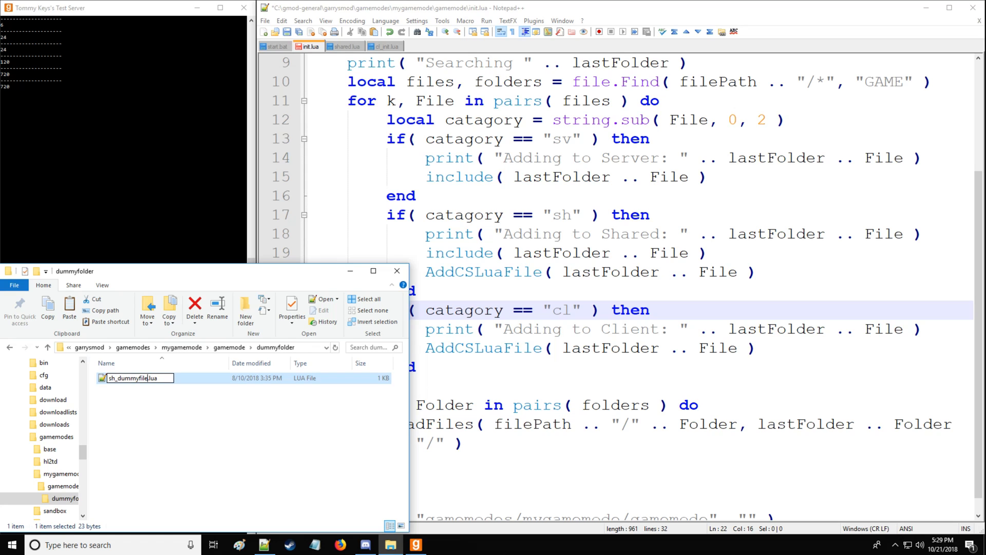
{"action": "key", "text": "enter"}
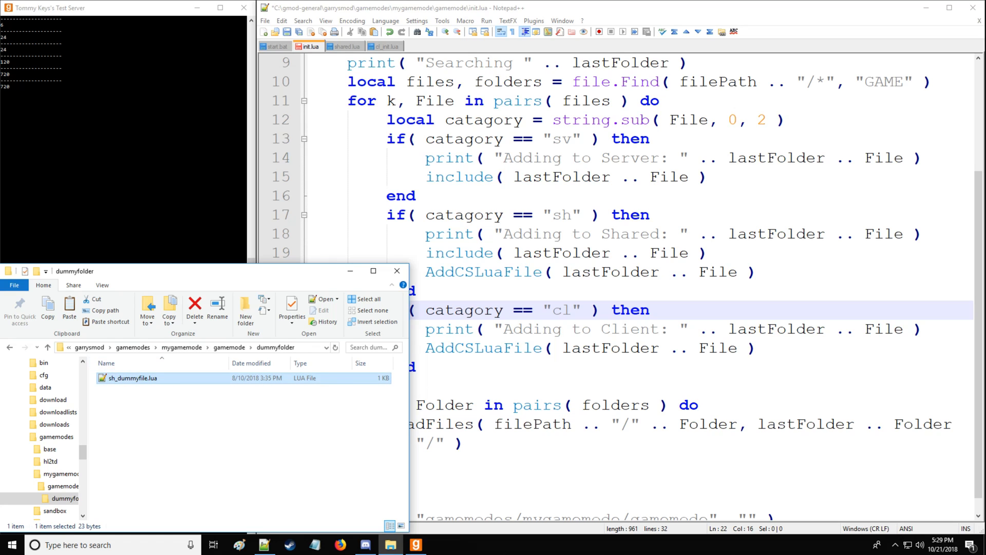
{"action": "double_click", "coordinate": [133, 378]}
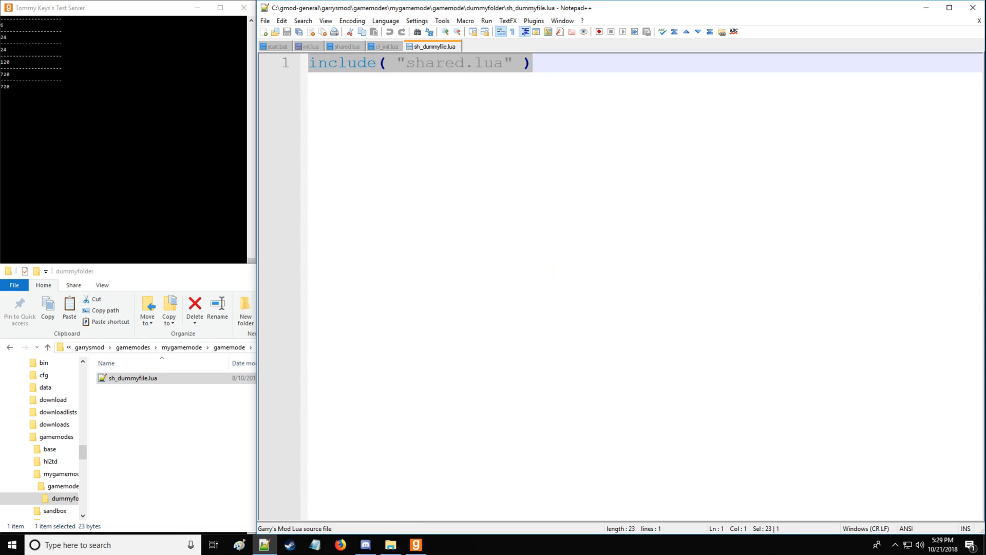
- Write local v = 5 as the file's content, save, and restart the server to see Adding to Shared
{"action": "type", "text": "local v ="}
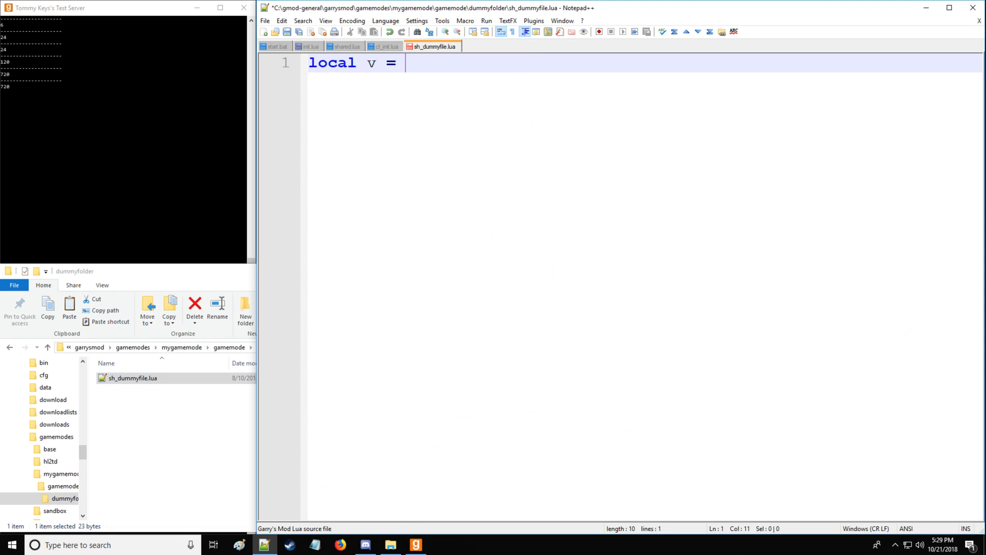
{"action": "type", "text": "5"}
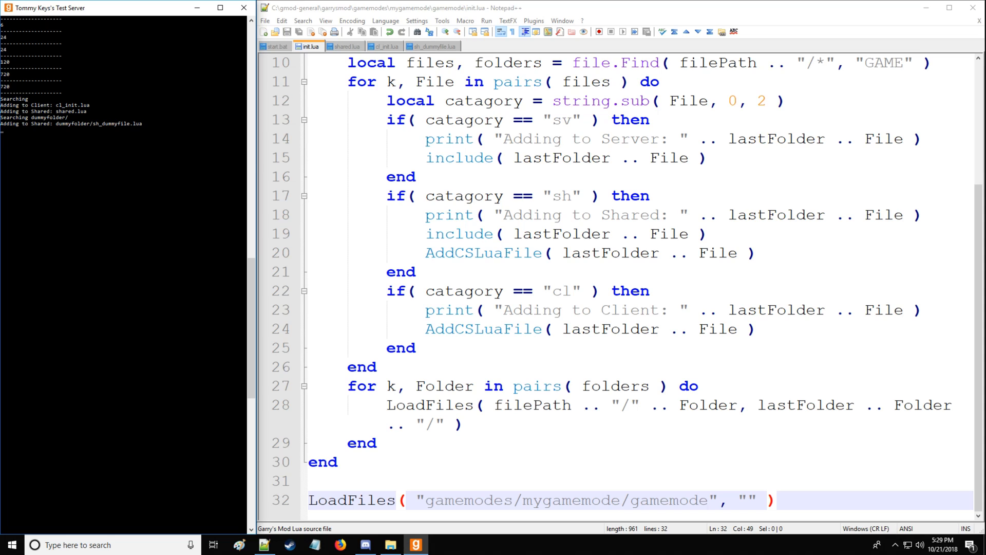
{"action": "left_click", "coordinate": [449, 138]}
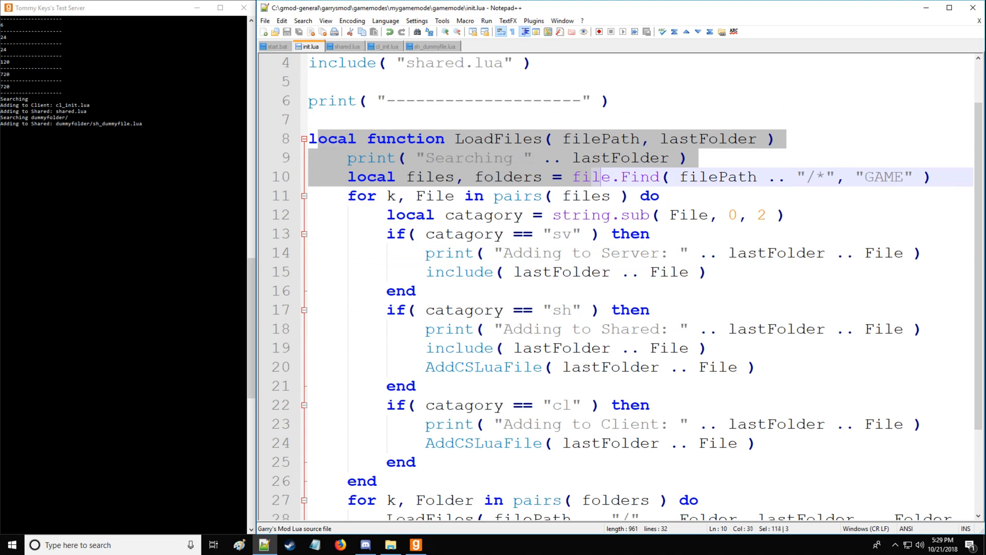
- Delete the manual include lines 1–7 so init.lua starts at LoadFiles, save and rerun the server
{"action": "scroll", "scroll_direction": "down", "scroll_amount": 3}
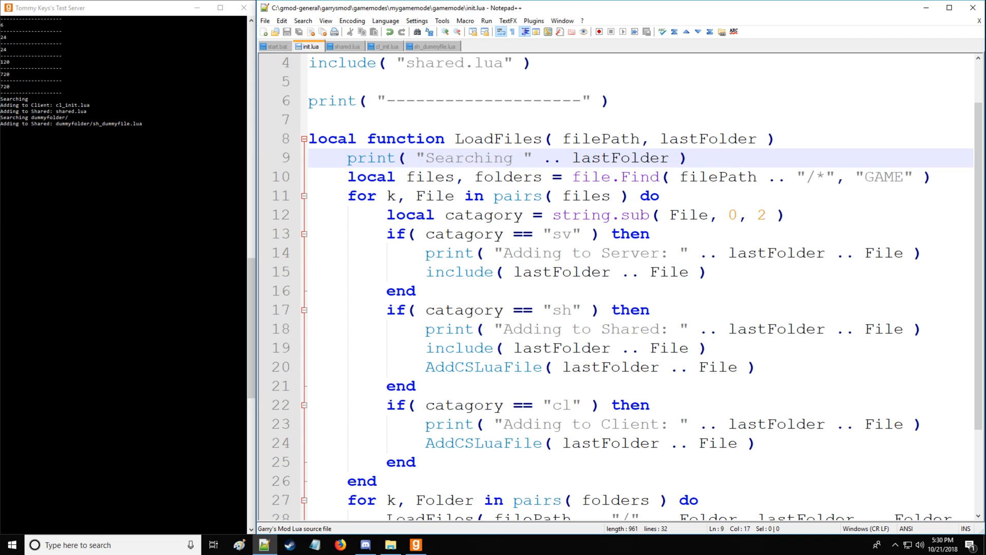
{"action": "left_click", "coordinate": [454, 139]}
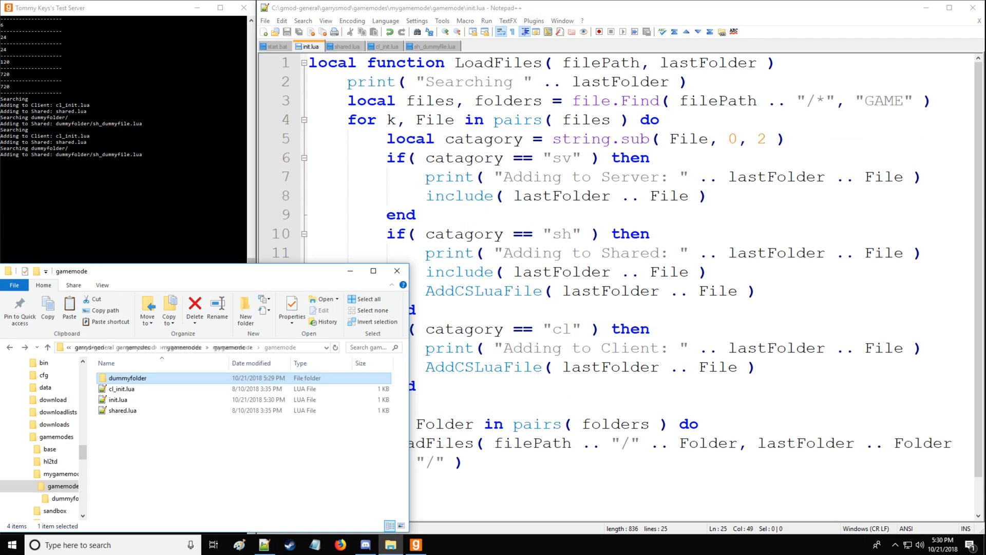
- Delete dummyfolder from gamemode and confirm sending it to the Recycle Bin
{"action": "left_click", "coordinate": [195, 308]}
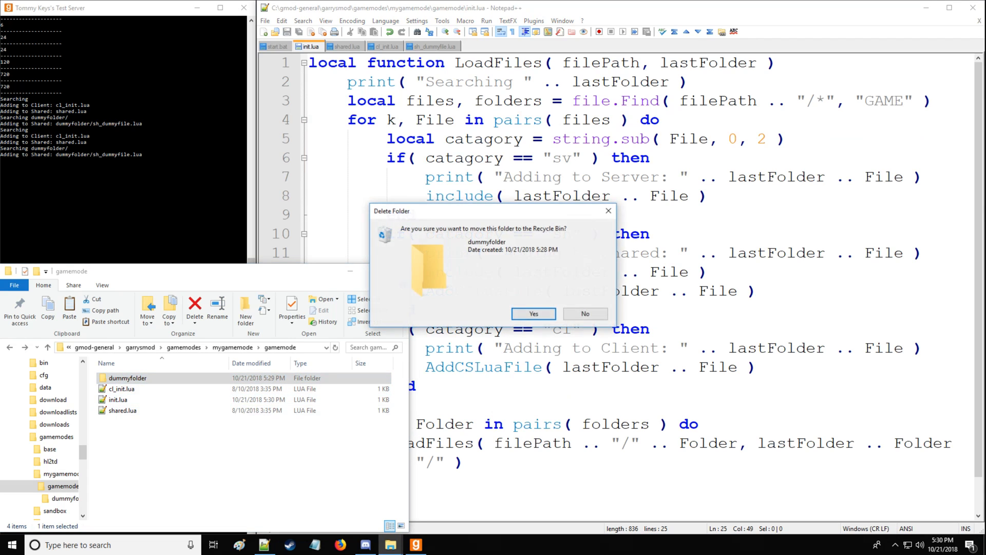
{"action": "left_click", "coordinate": [533, 314]}
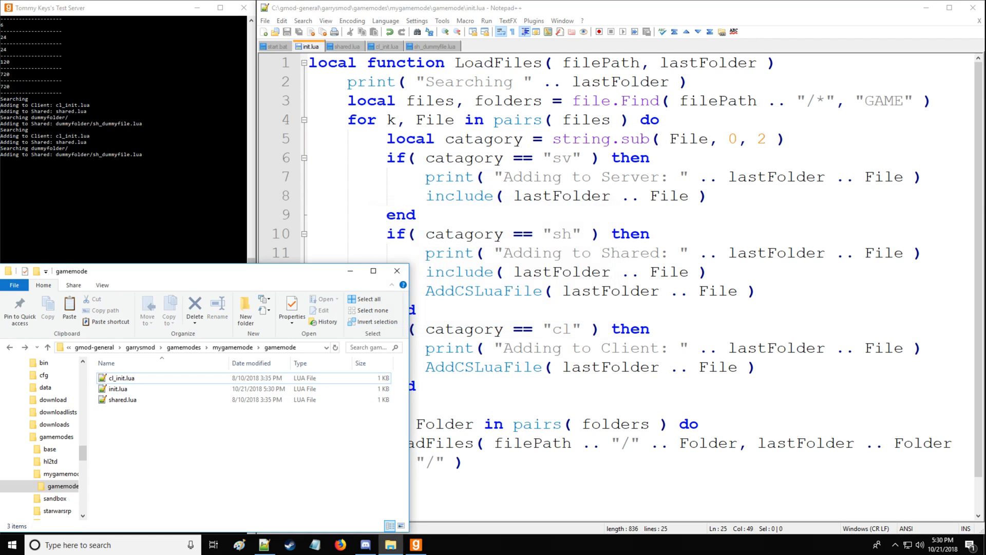